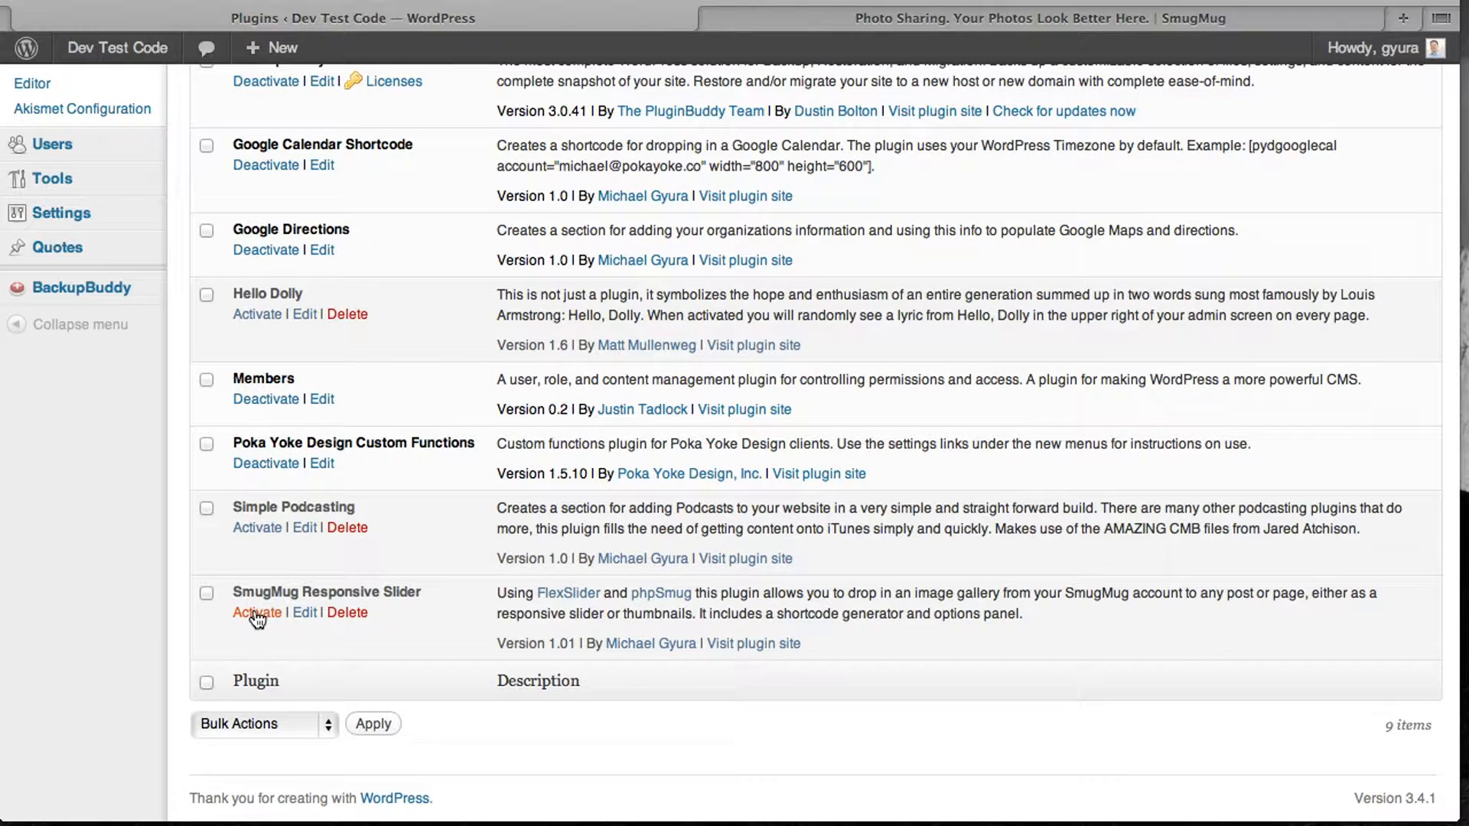
- Activate the SmugMug Responsive Slider plugin and start its SmugMug authorization, reaching the SmugMug login
left_click(256, 612)
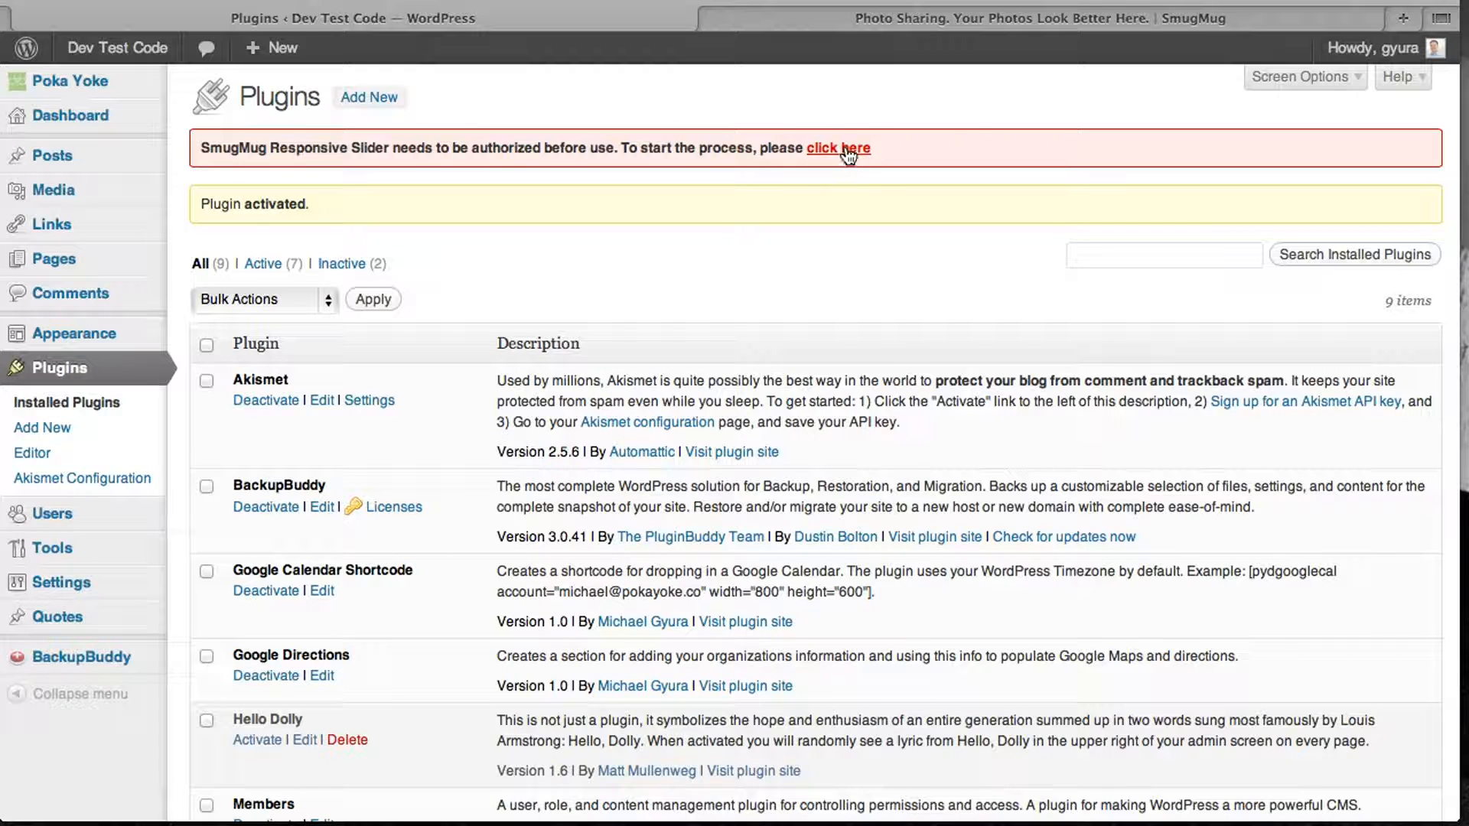
left_click(837, 148)
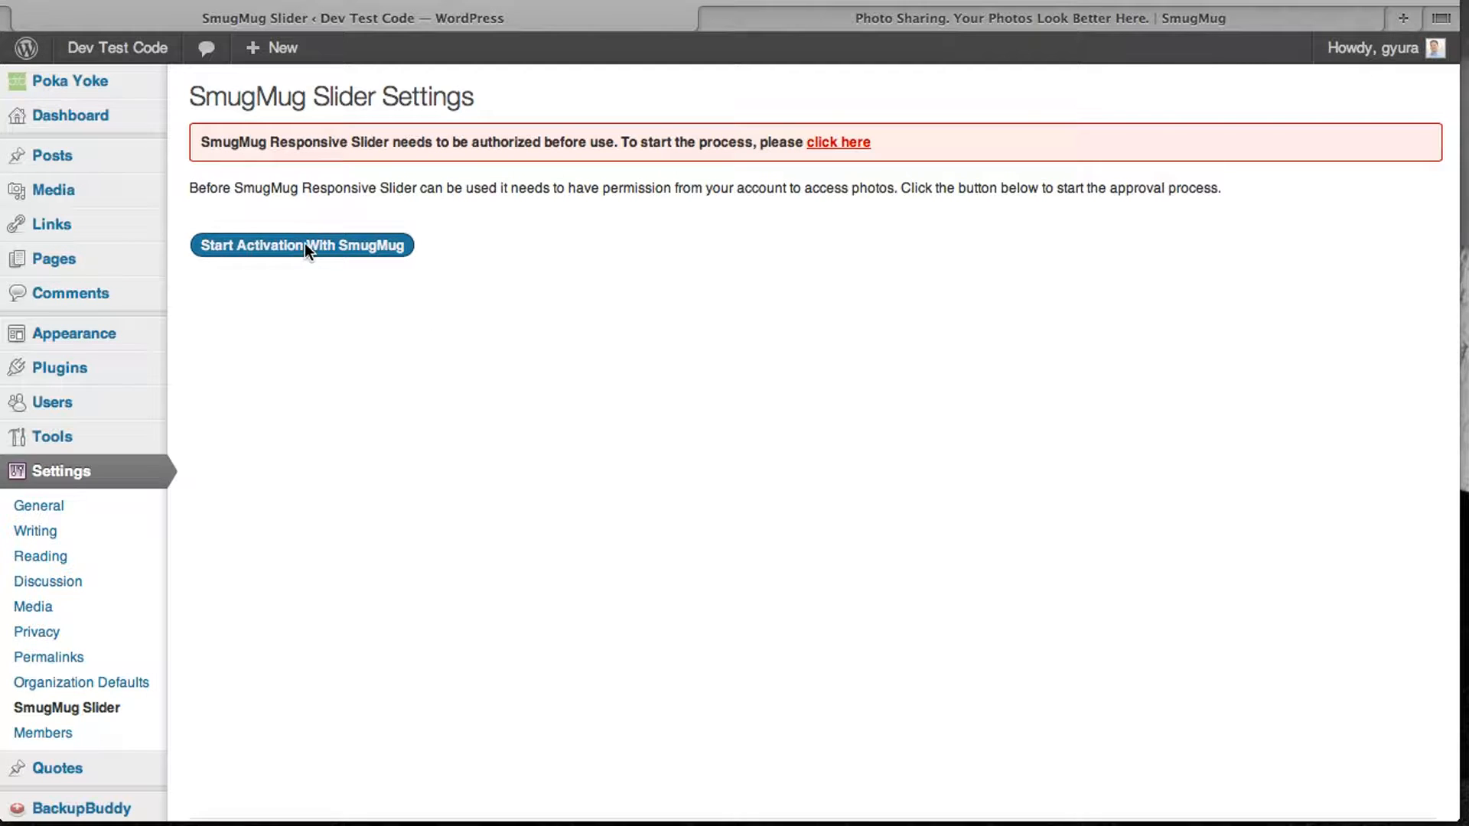
left_click(301, 245)
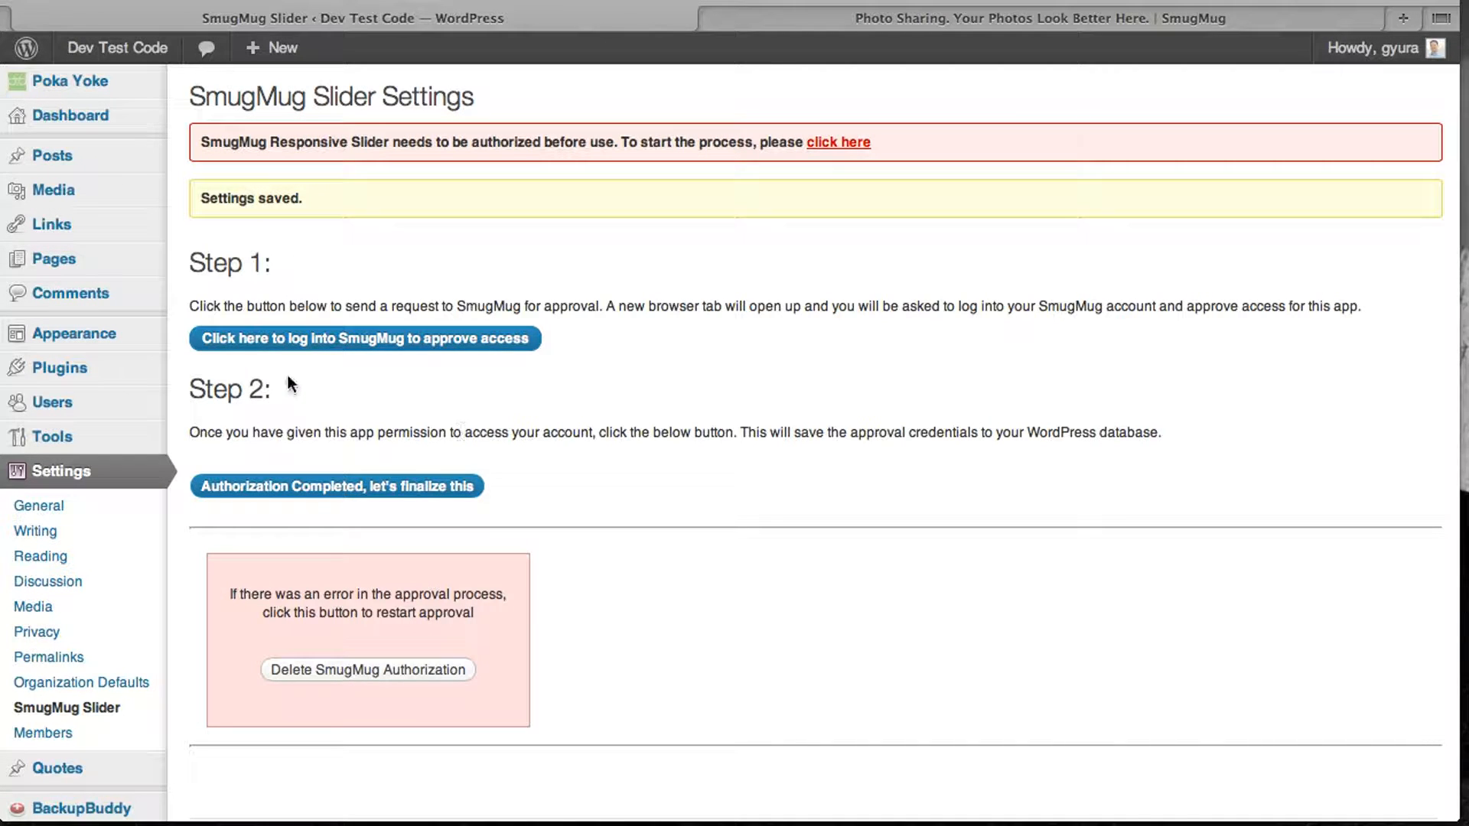
left_click(364, 338)
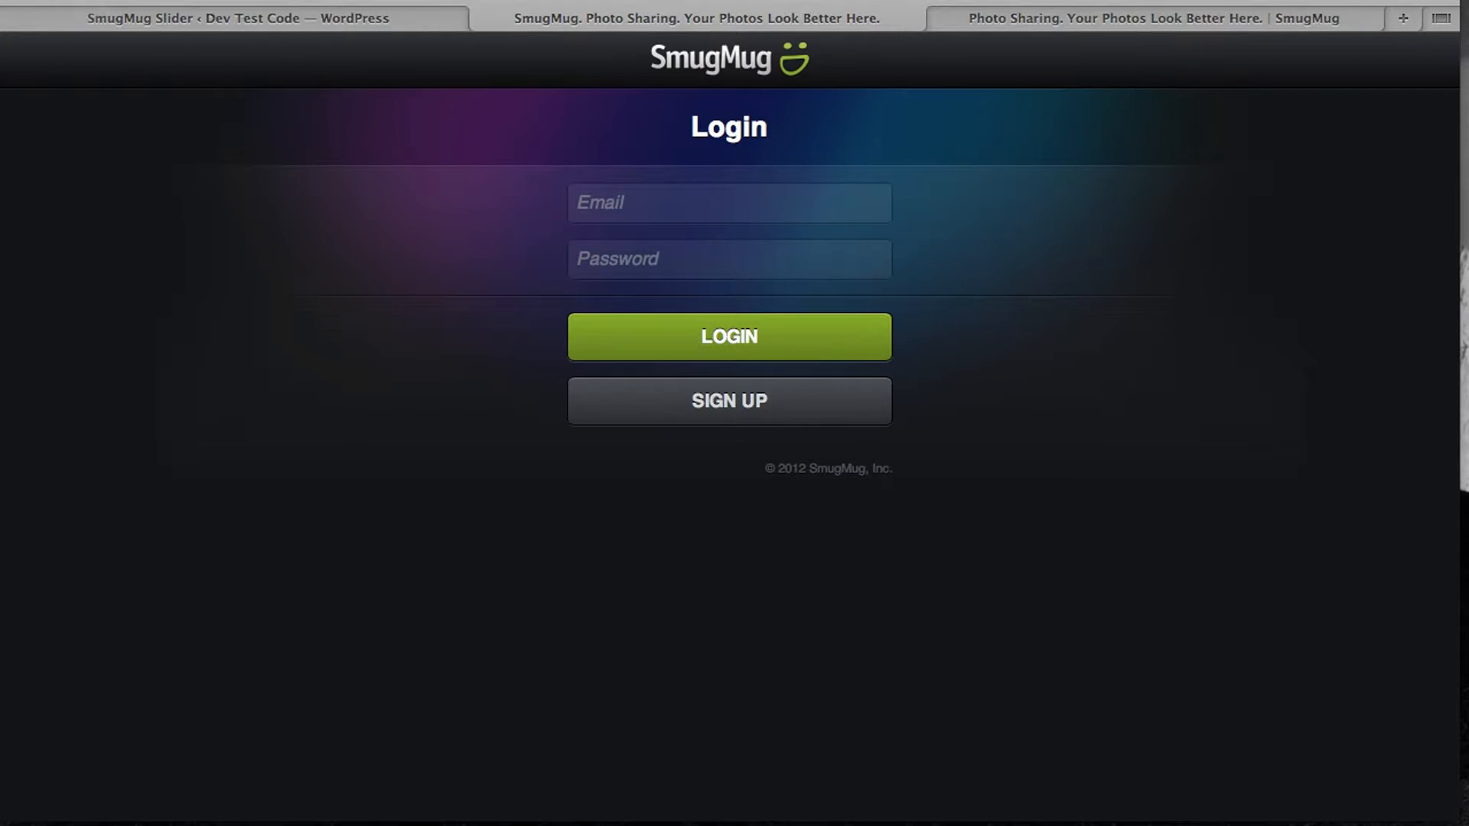
- Log in to SmugMug and authorize SmugMug Slider to access the account
left_click(728, 337)
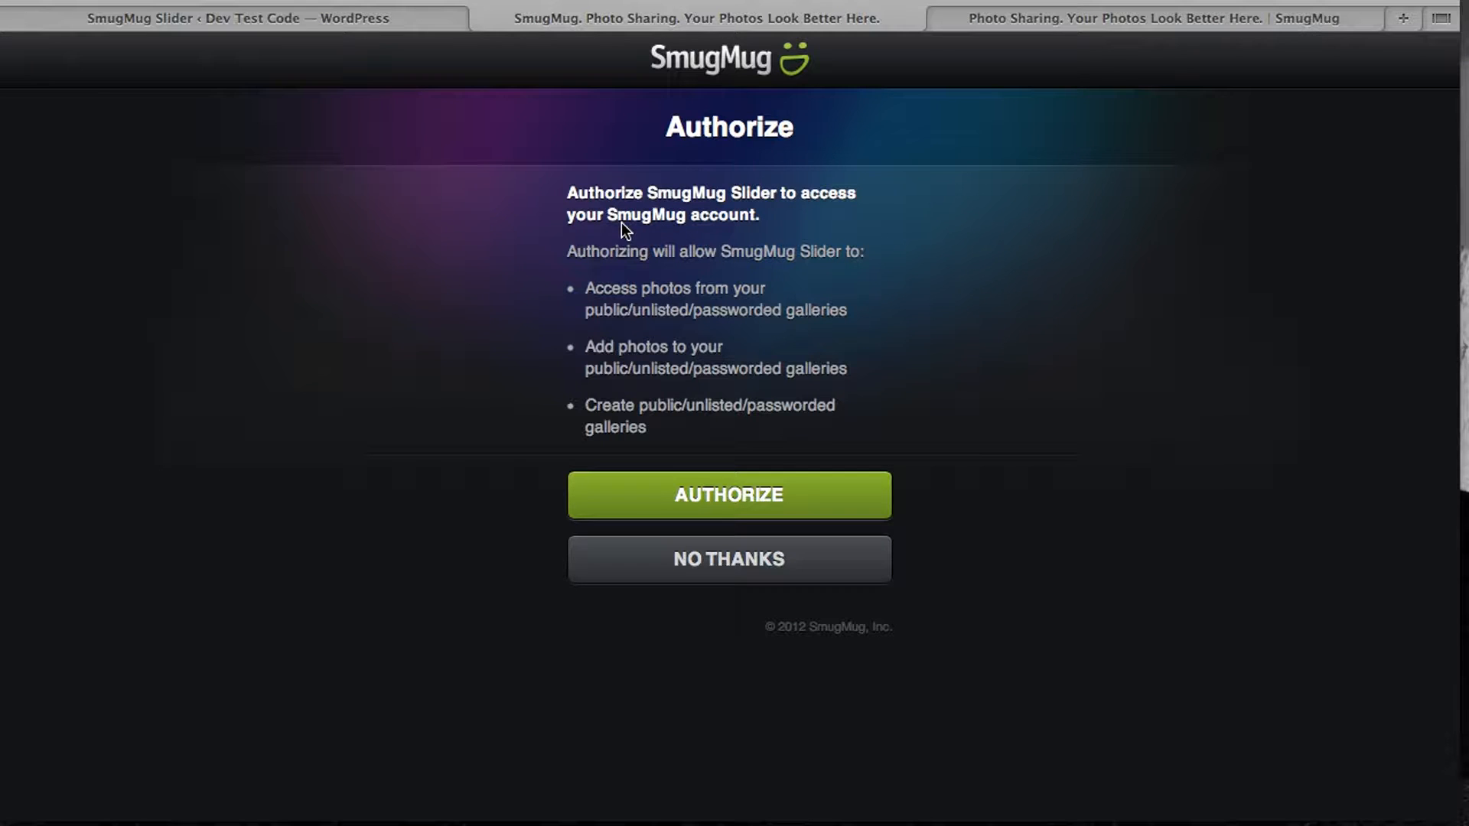
left_click(728, 494)
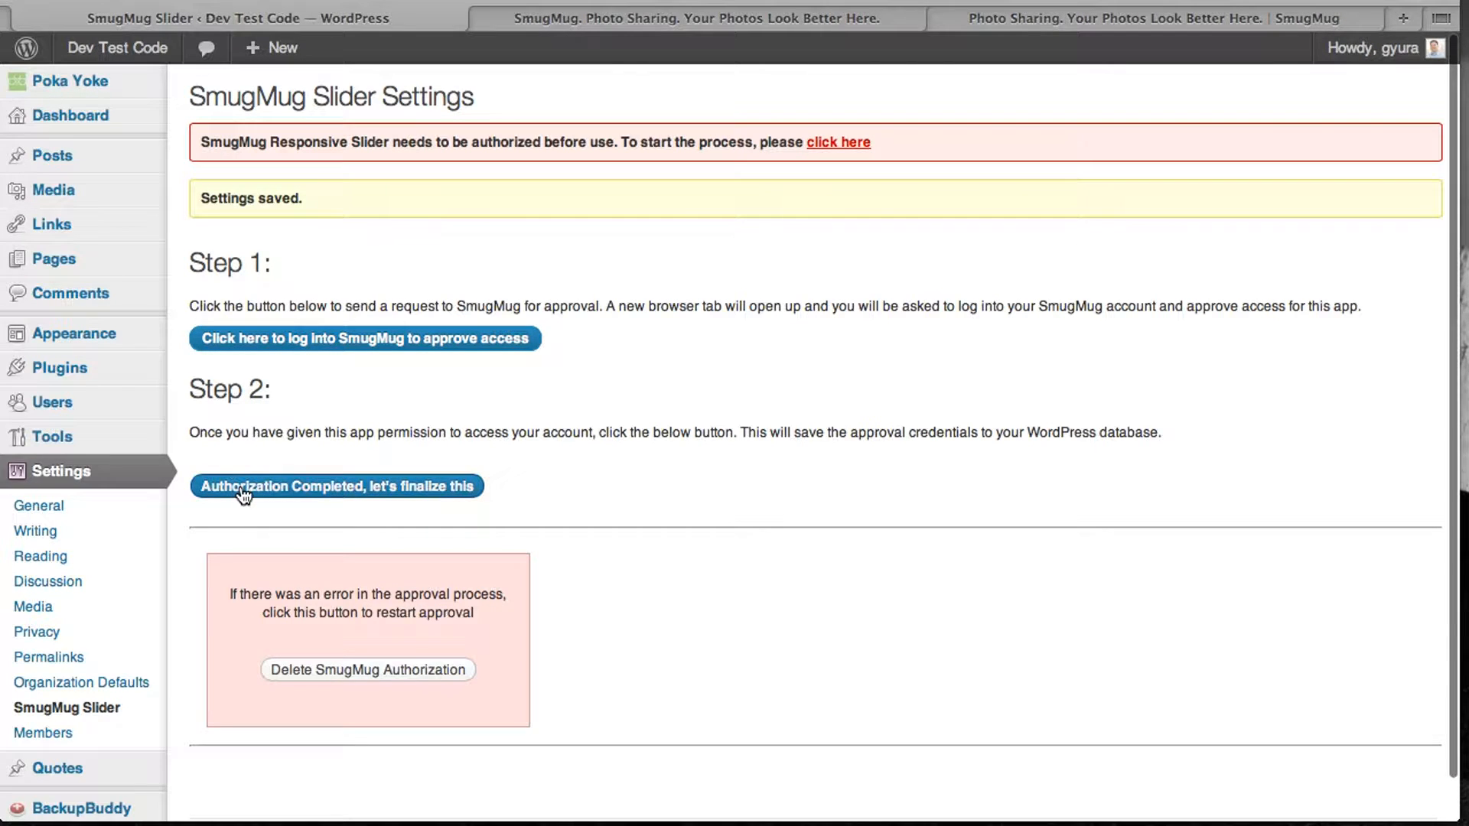
- Finalize the authorization so the categories load, ticking then unticking Website Images to keep all categories
left_click(335, 485)
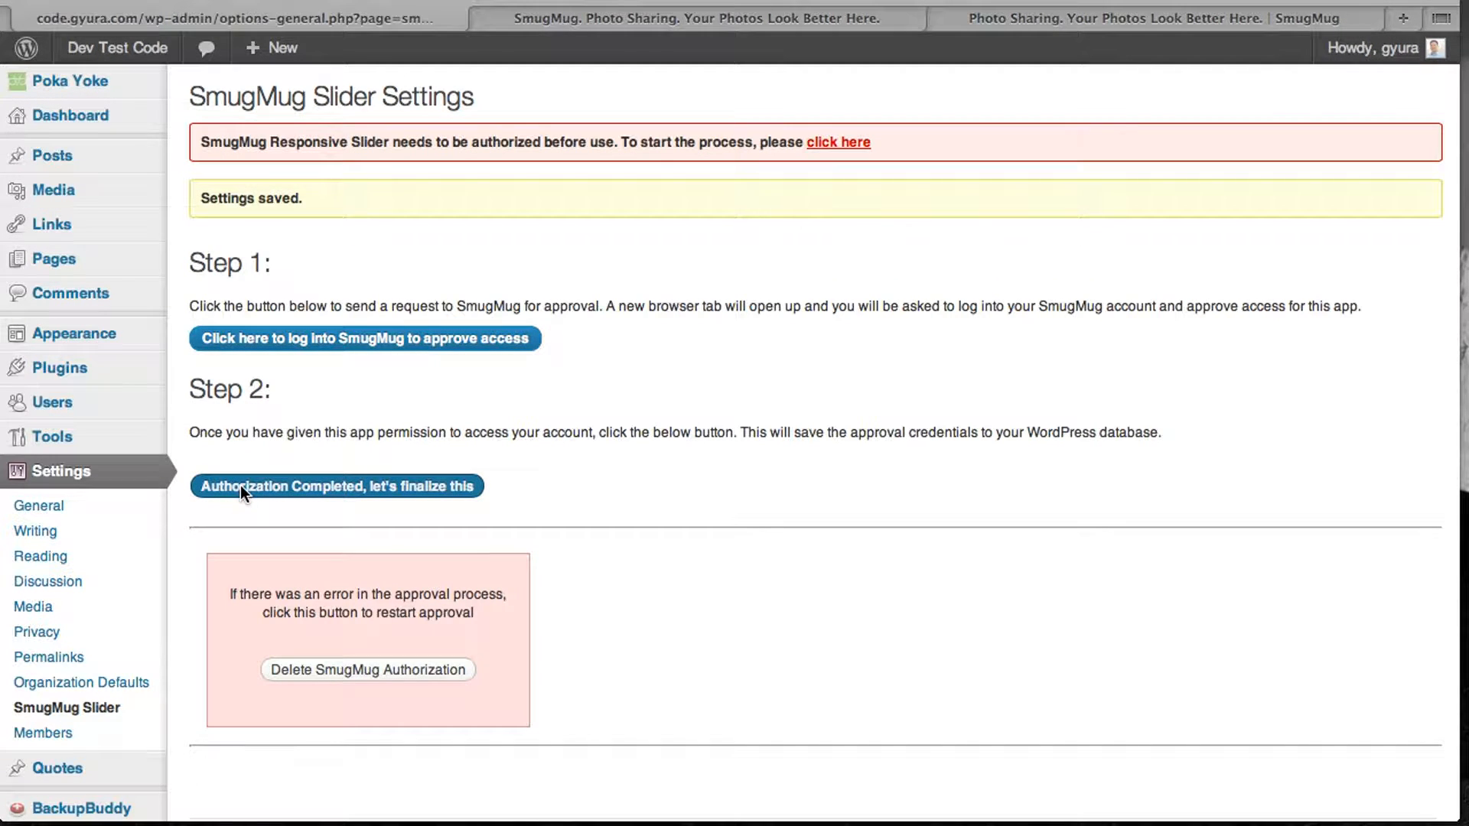
left_click(335, 487)
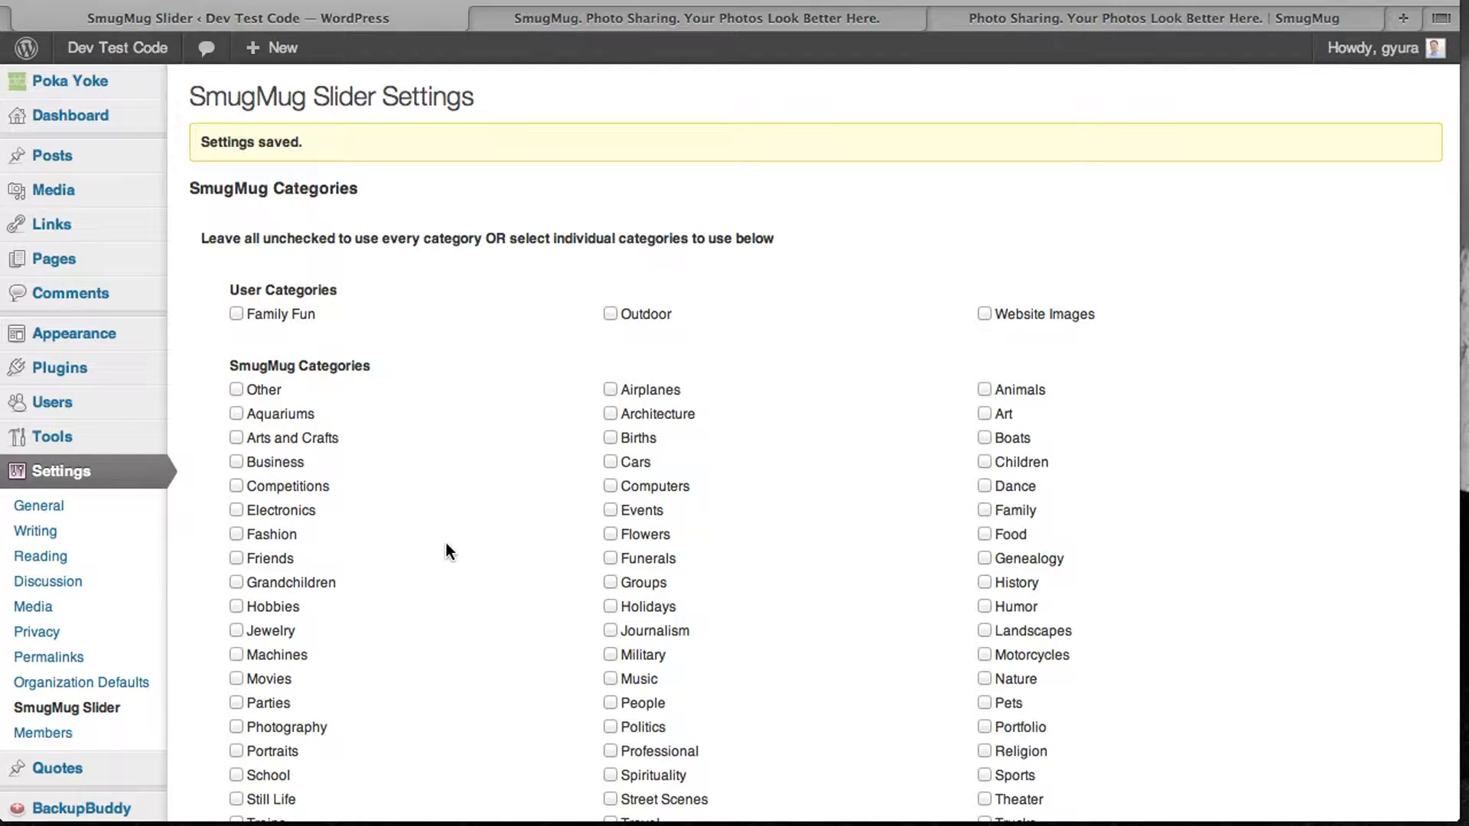
mouse_move(433, 418)
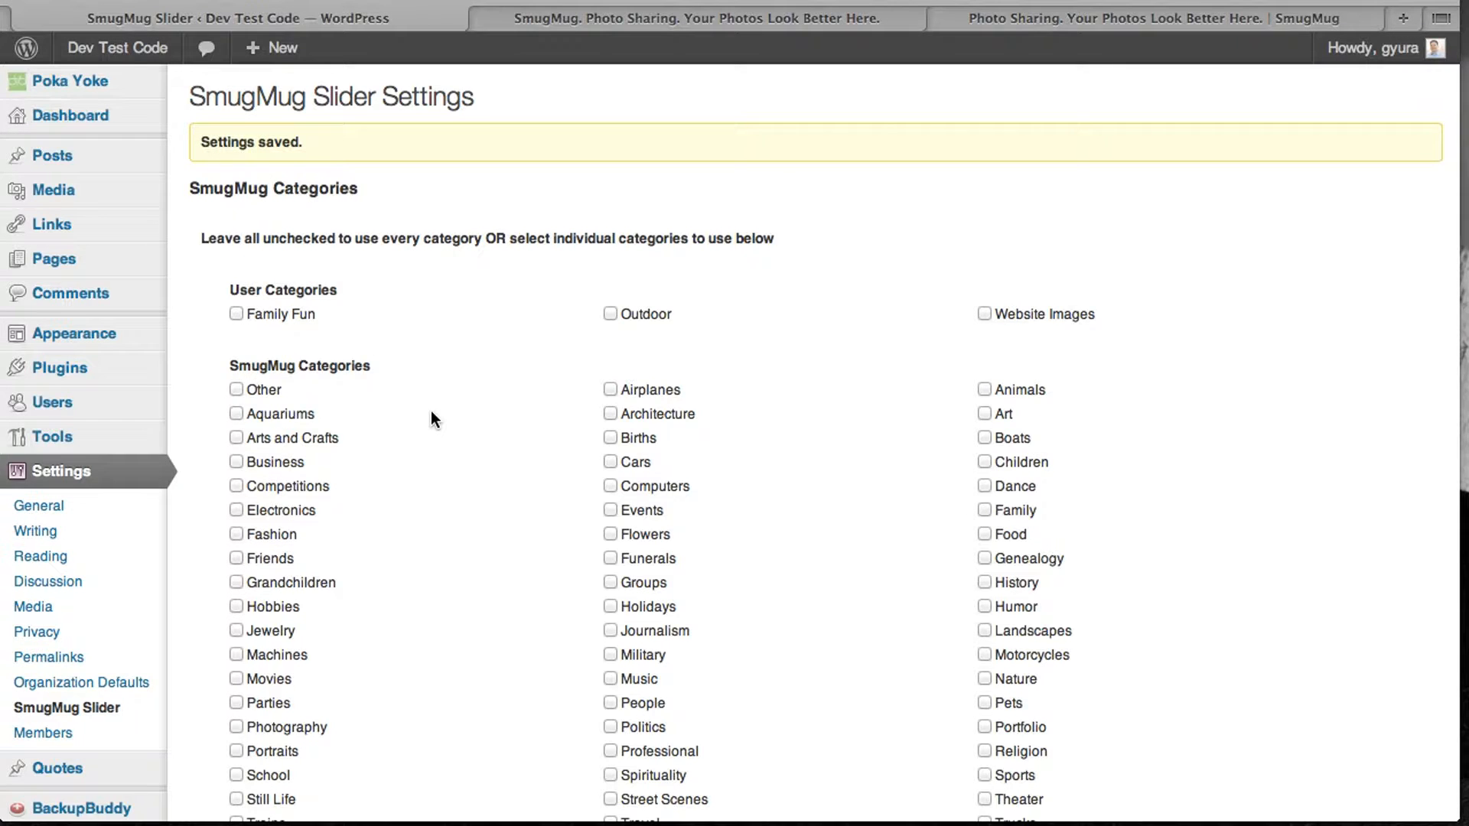
scroll("down", 3)
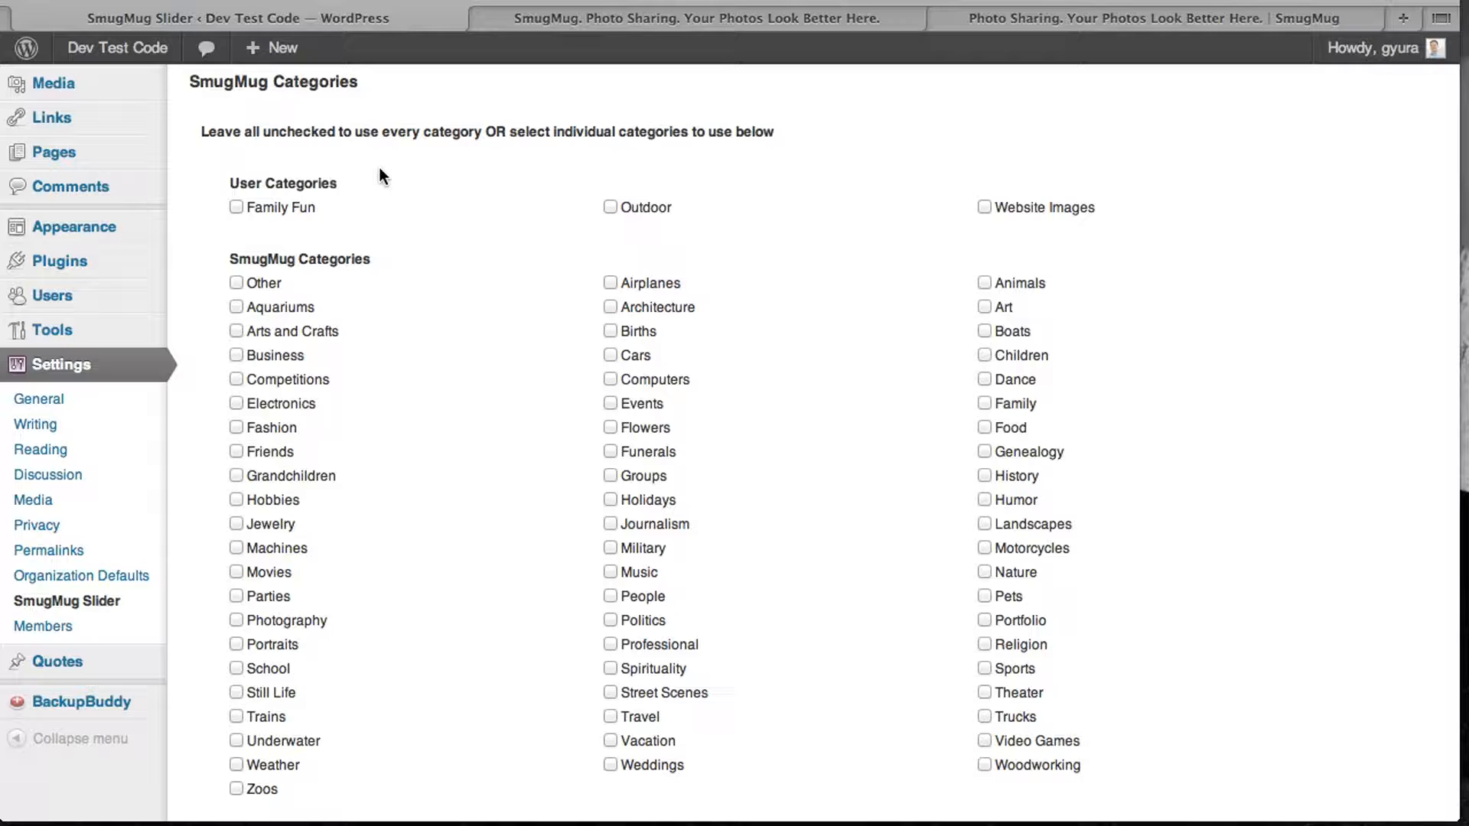
mouse_move(354, 218)
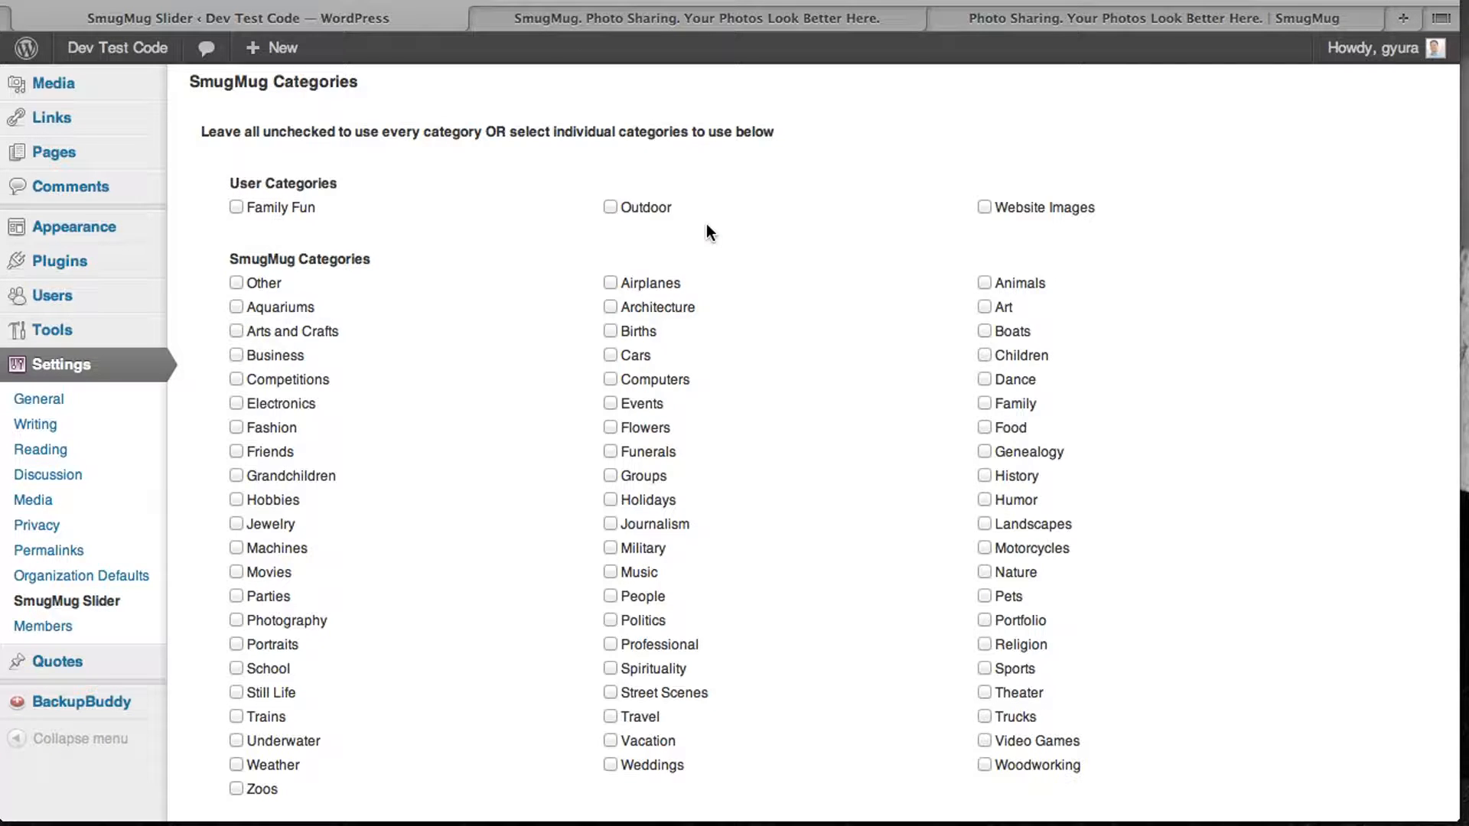
mouse_move(296, 231)
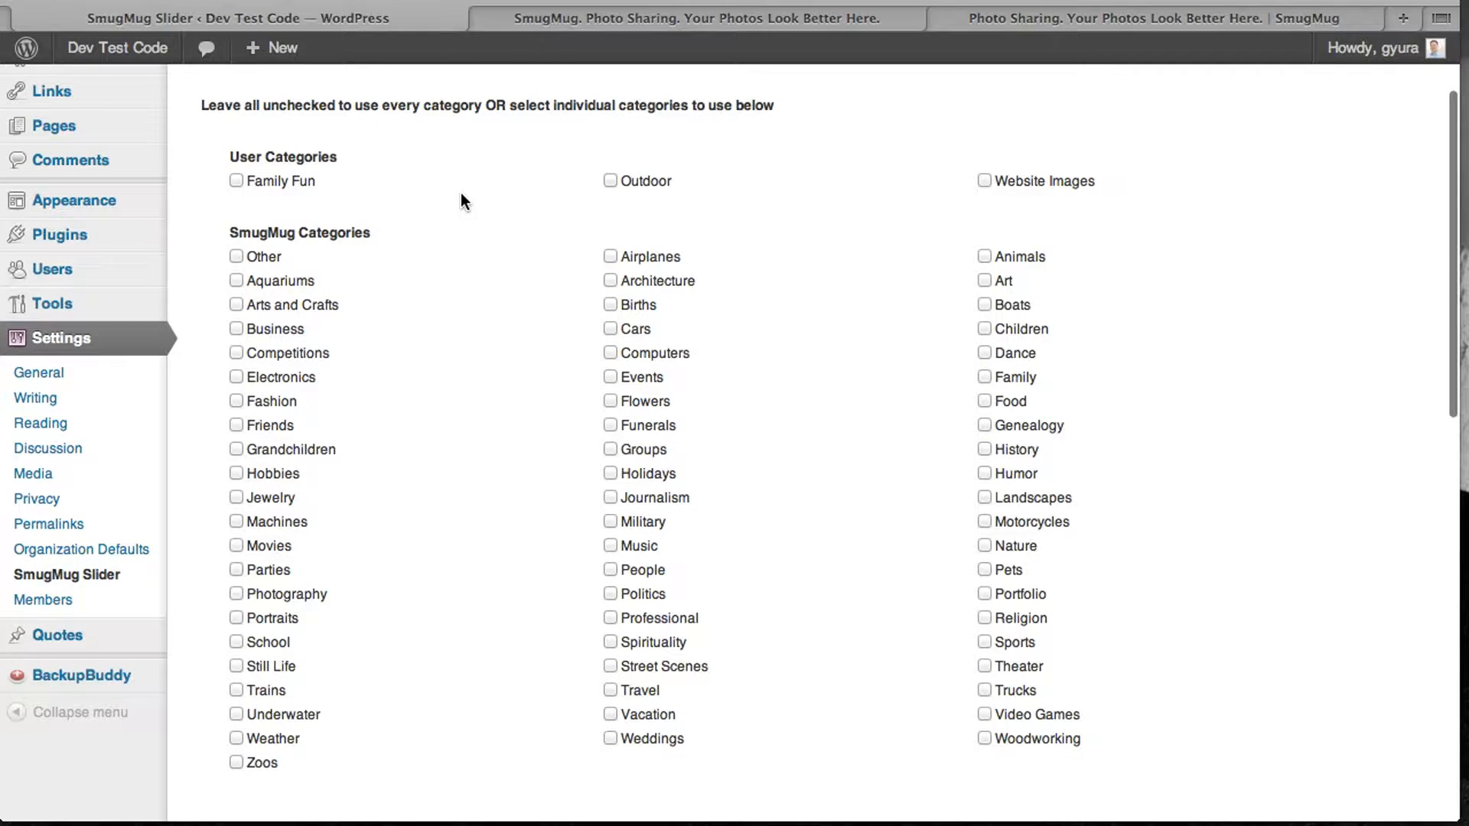
mouse_move(502, 274)
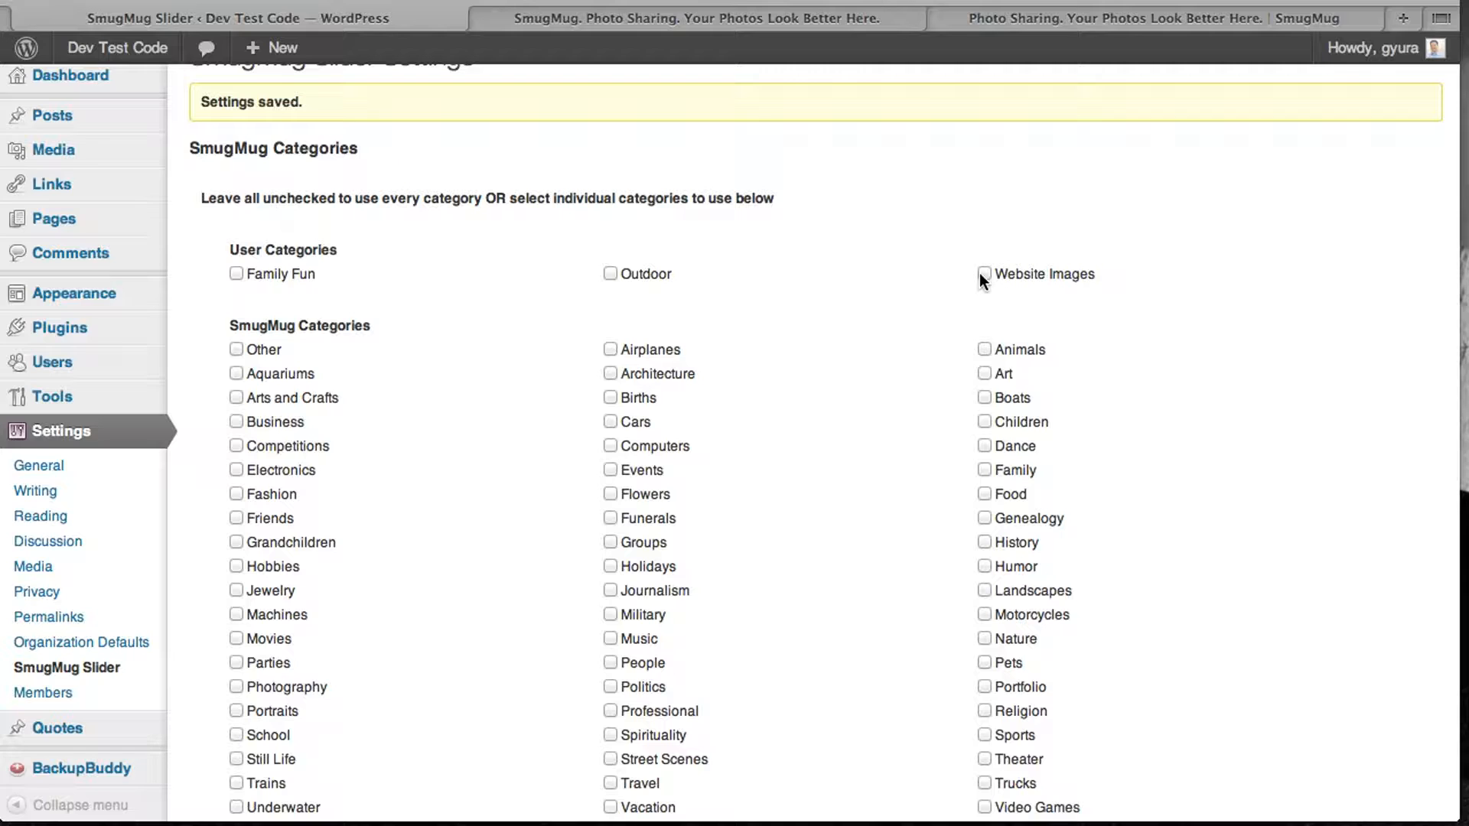
left_click(984, 274)
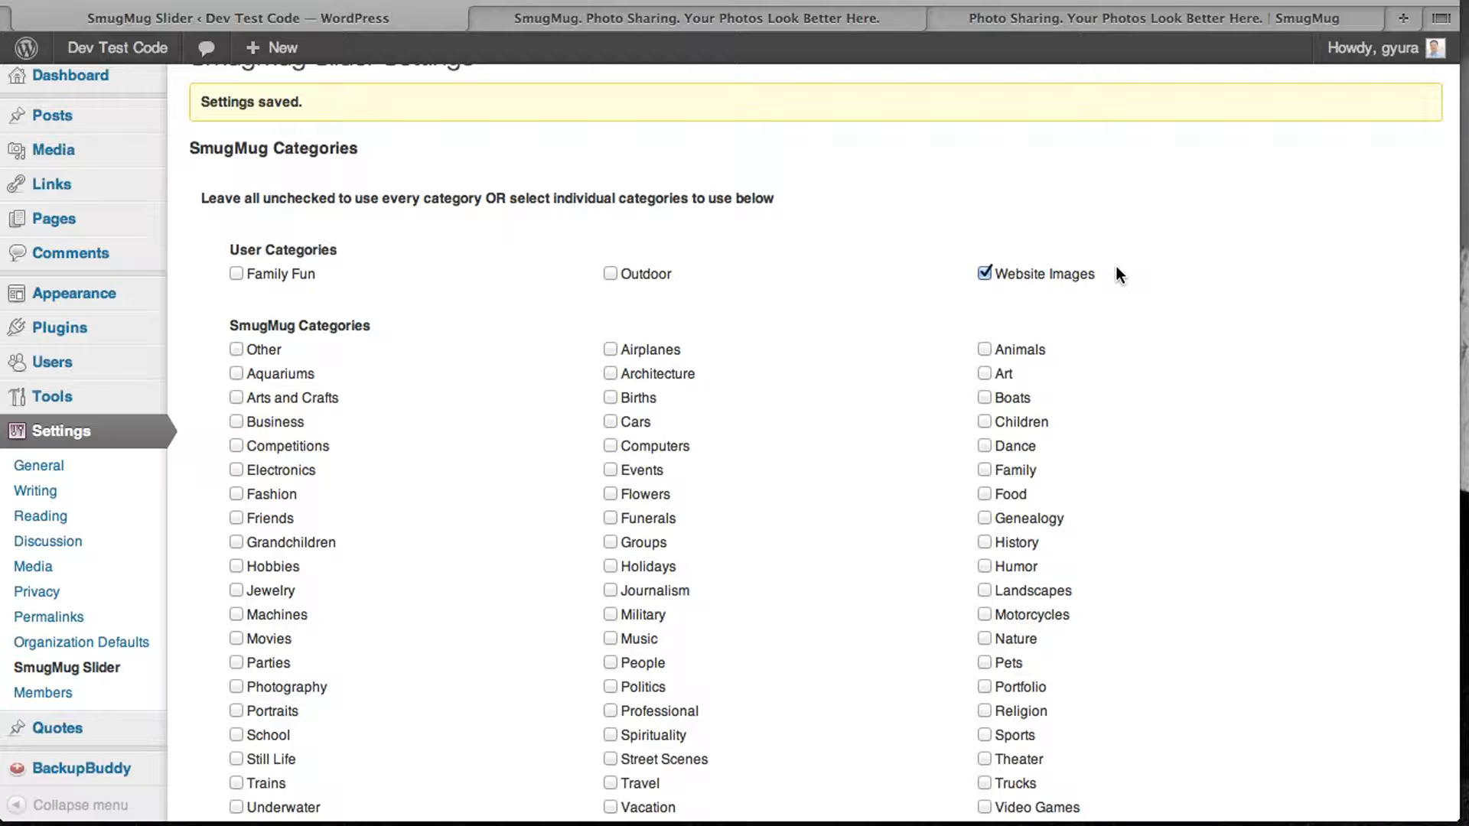
left_click(983, 274)
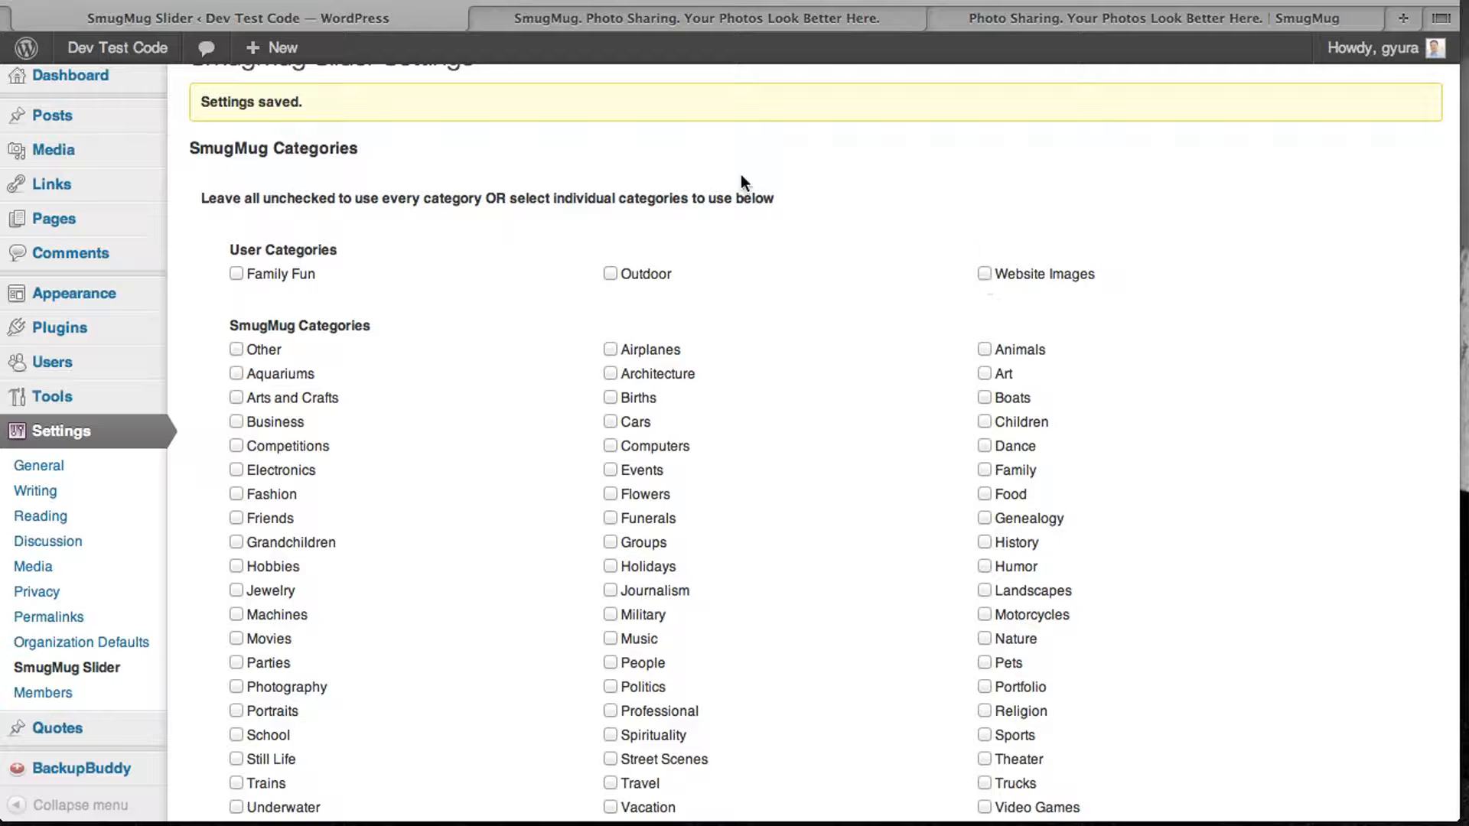
- Scroll through the Image Slider Options, keeping the default fade animation and 7-second cycling
scroll("down", 3)
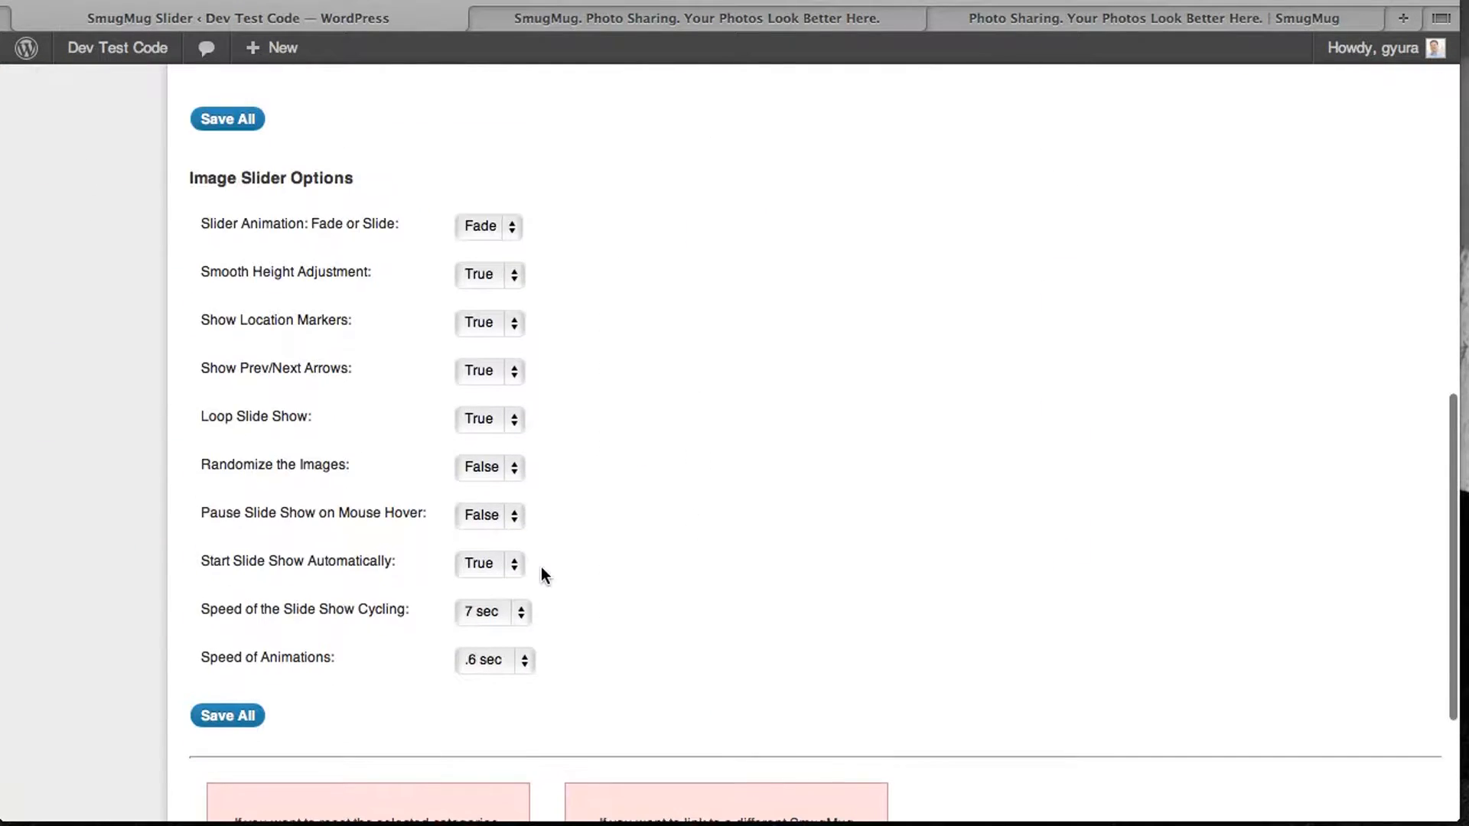
scroll("down", 3)
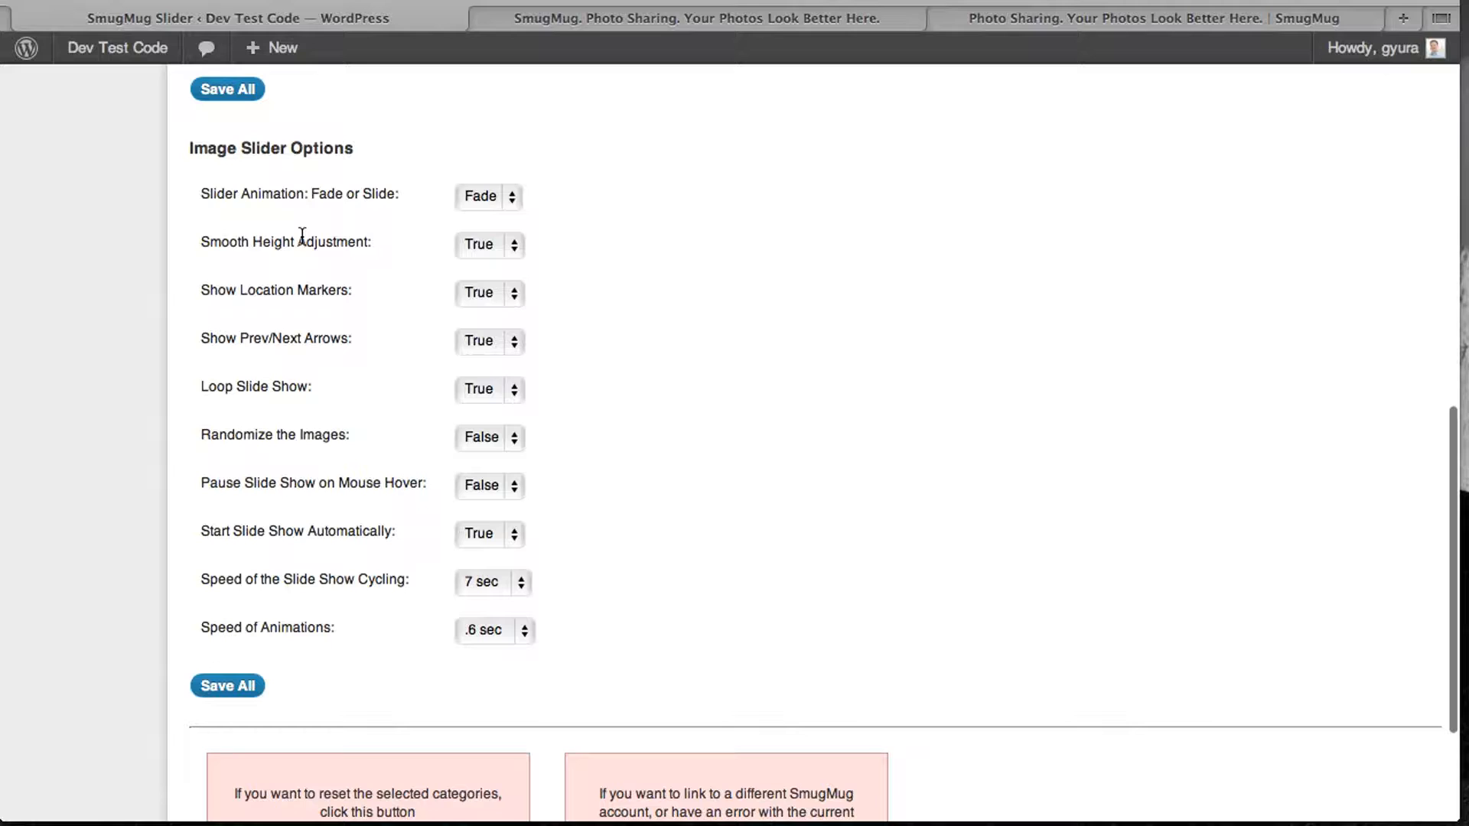
mouse_move(340, 275)
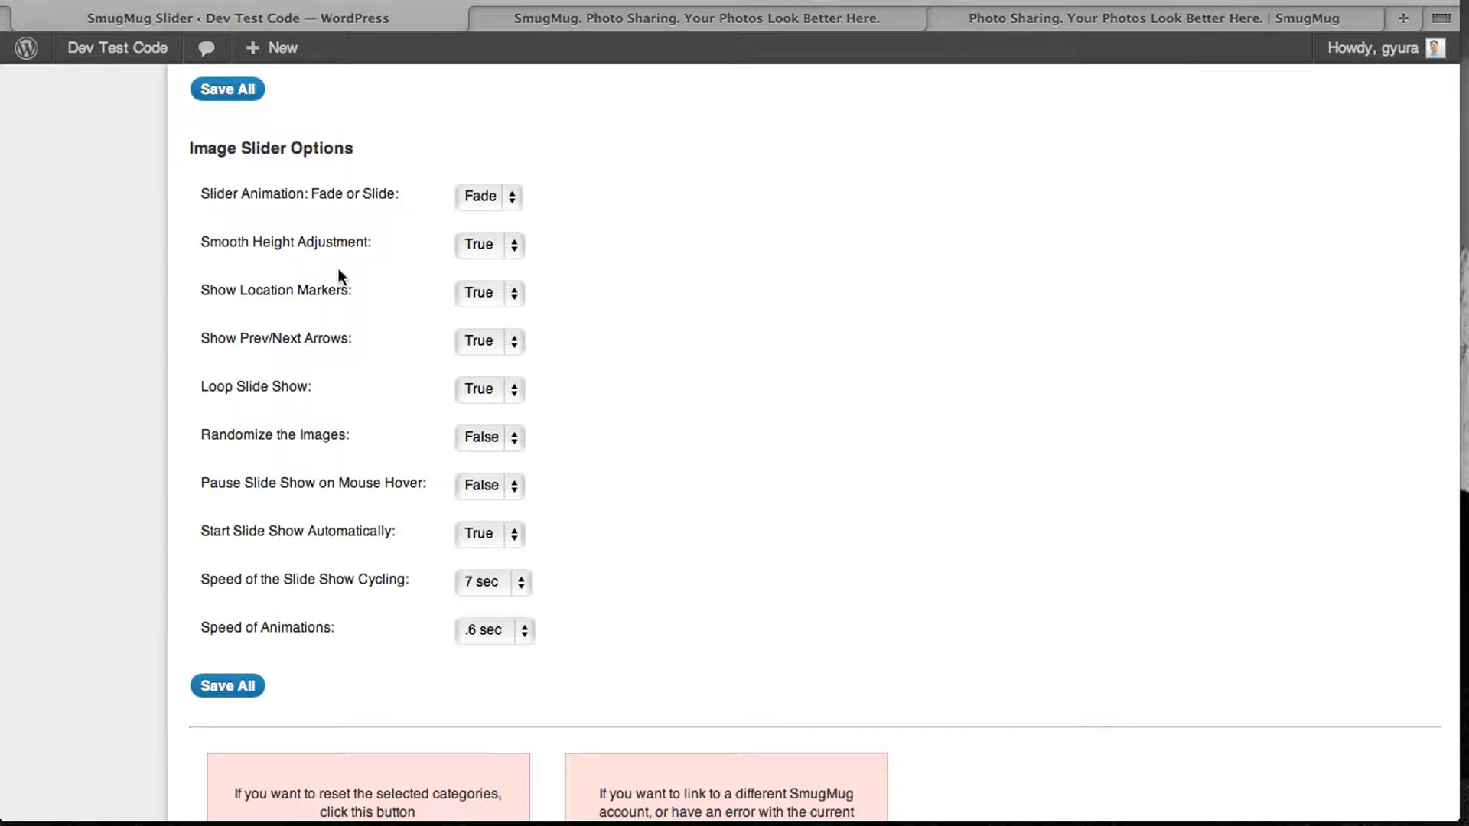
mouse_move(298, 272)
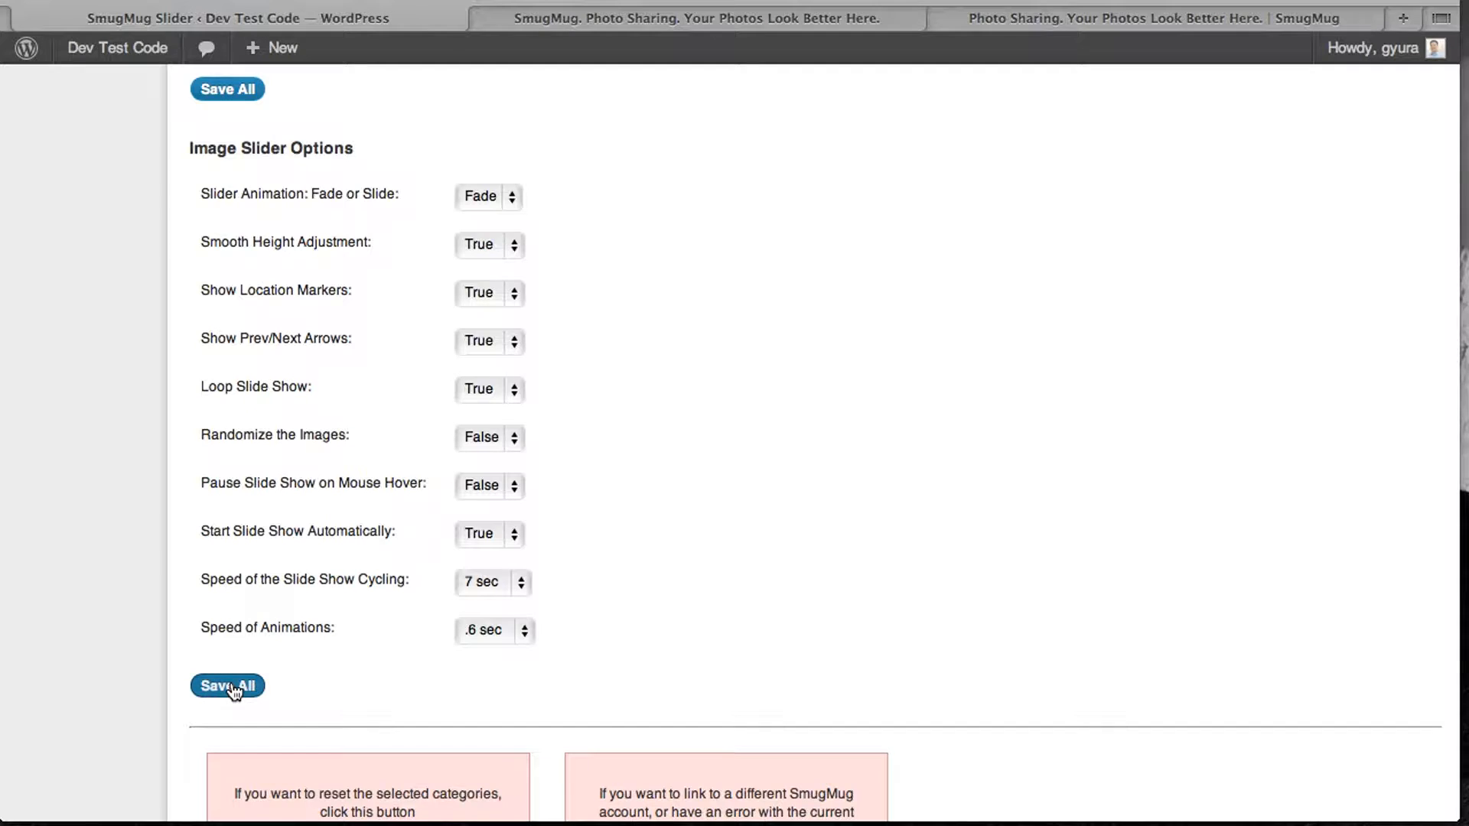
scroll("down", 3)
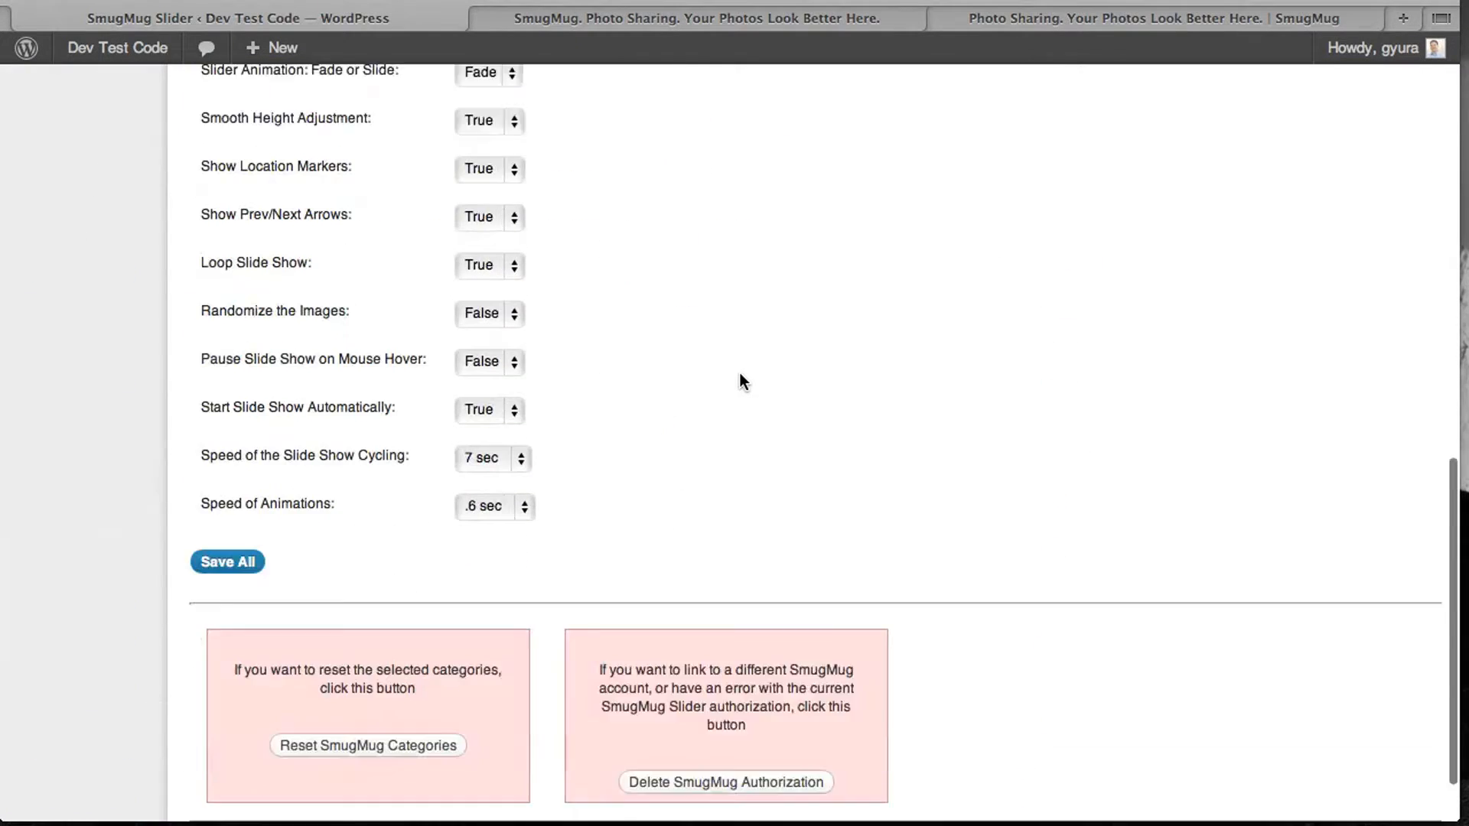
scroll("down", 3)
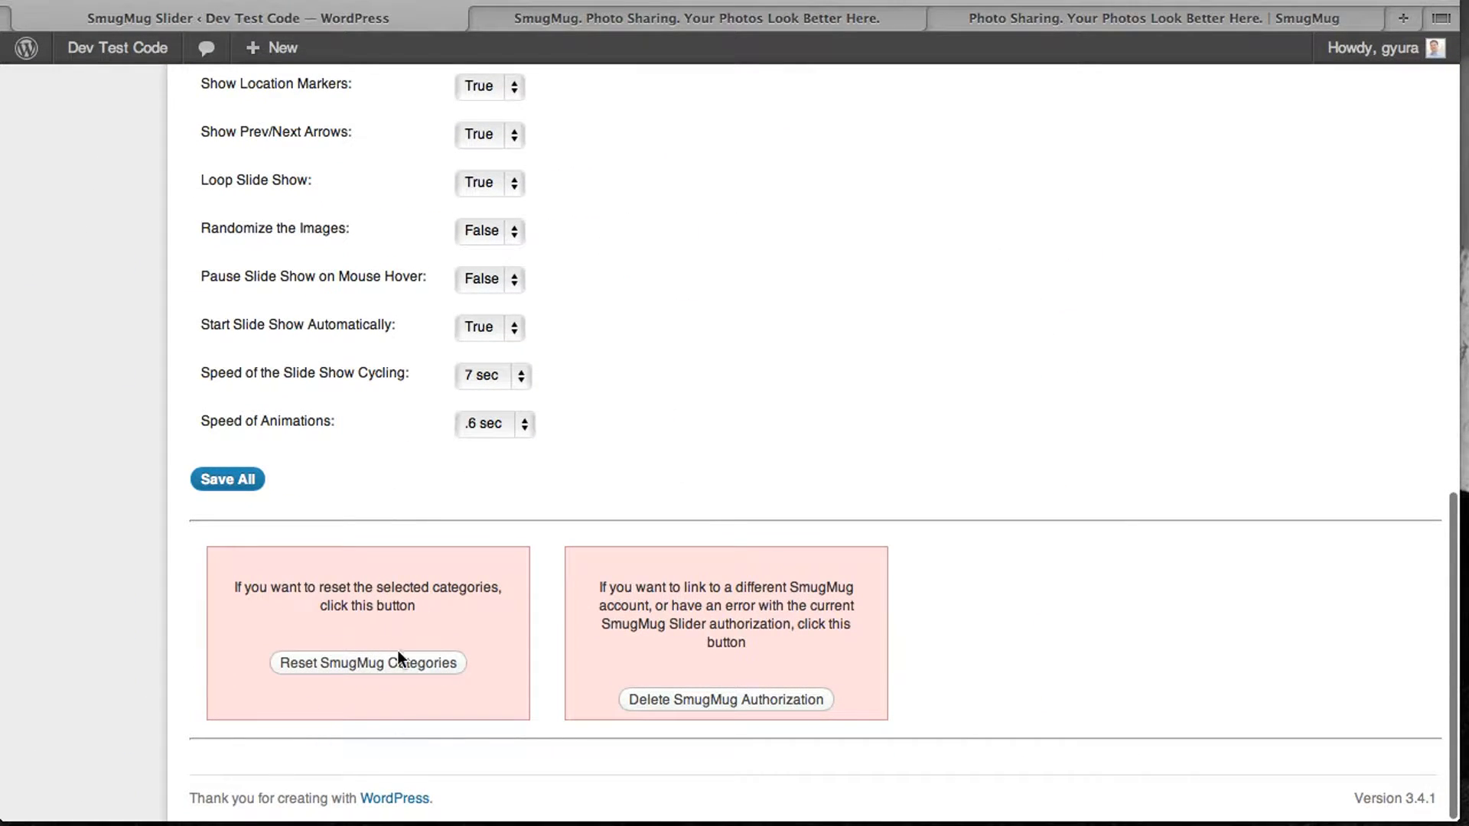
mouse_move(661, 689)
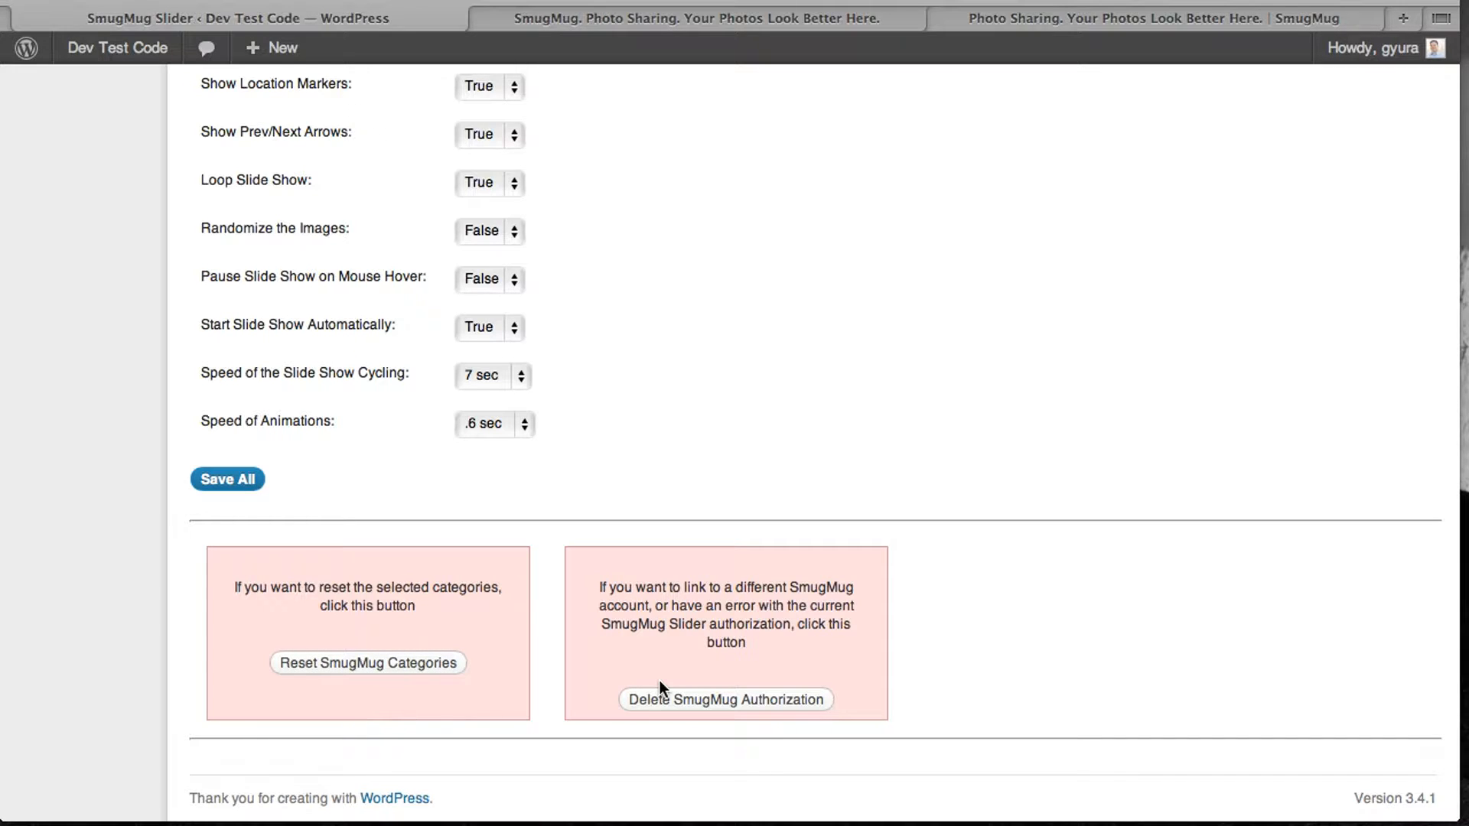
mouse_move(785, 571)
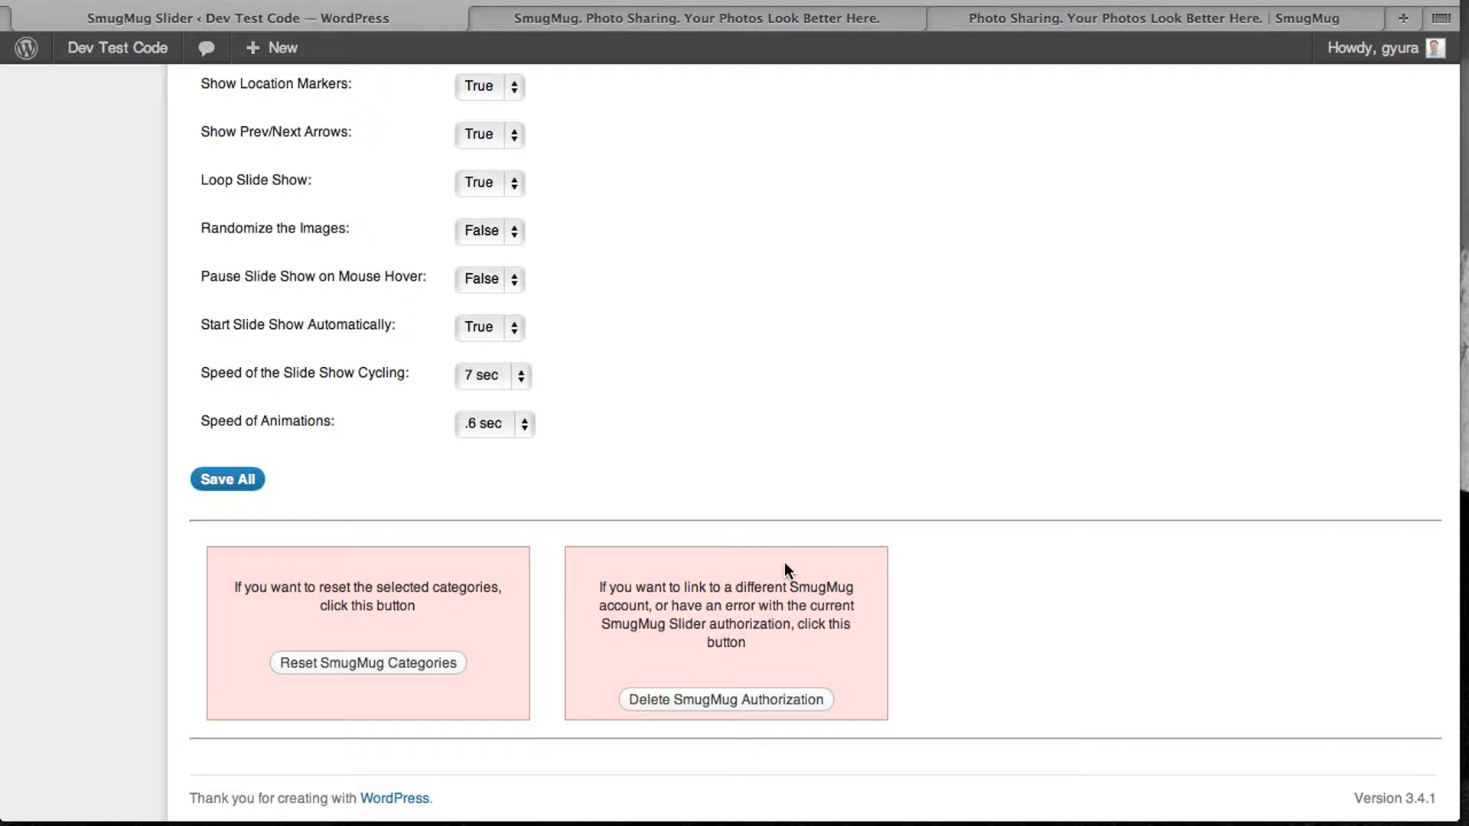
mouse_move(725, 698)
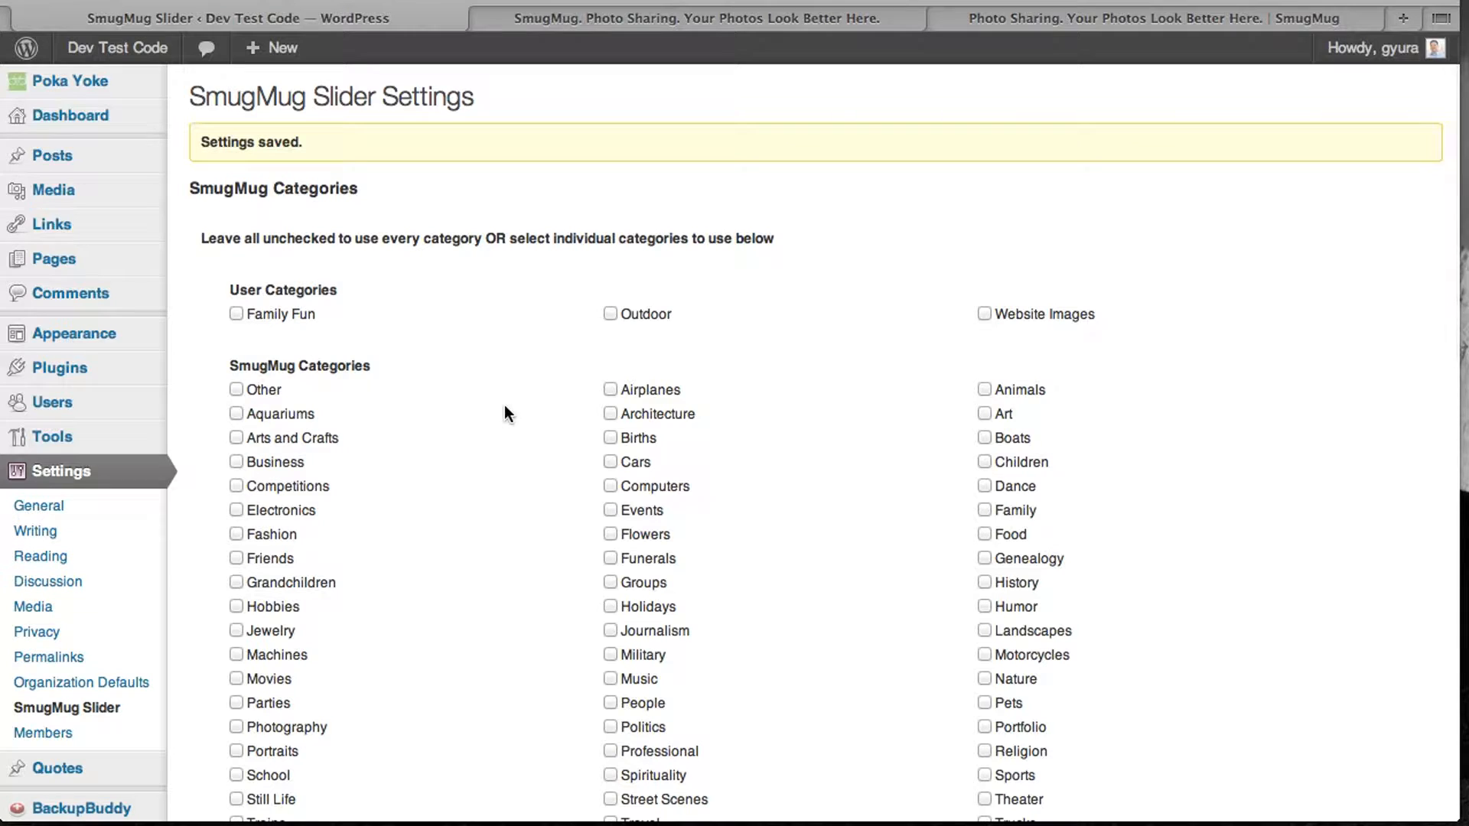
mouse_move(53, 259)
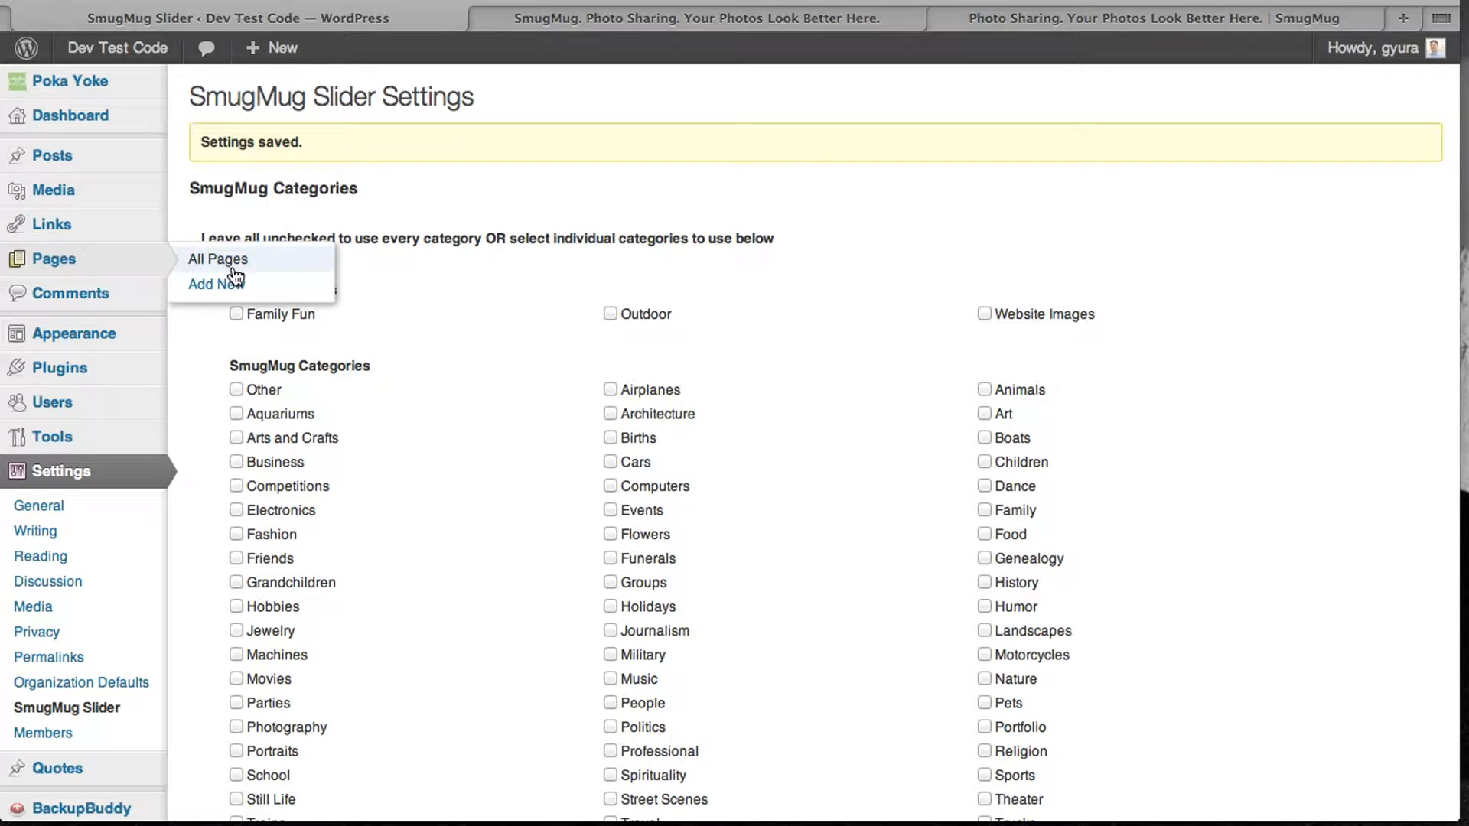
- Add a new page titled 'Test SmugMug Slider' and move into its body editor
left_click(215, 284)
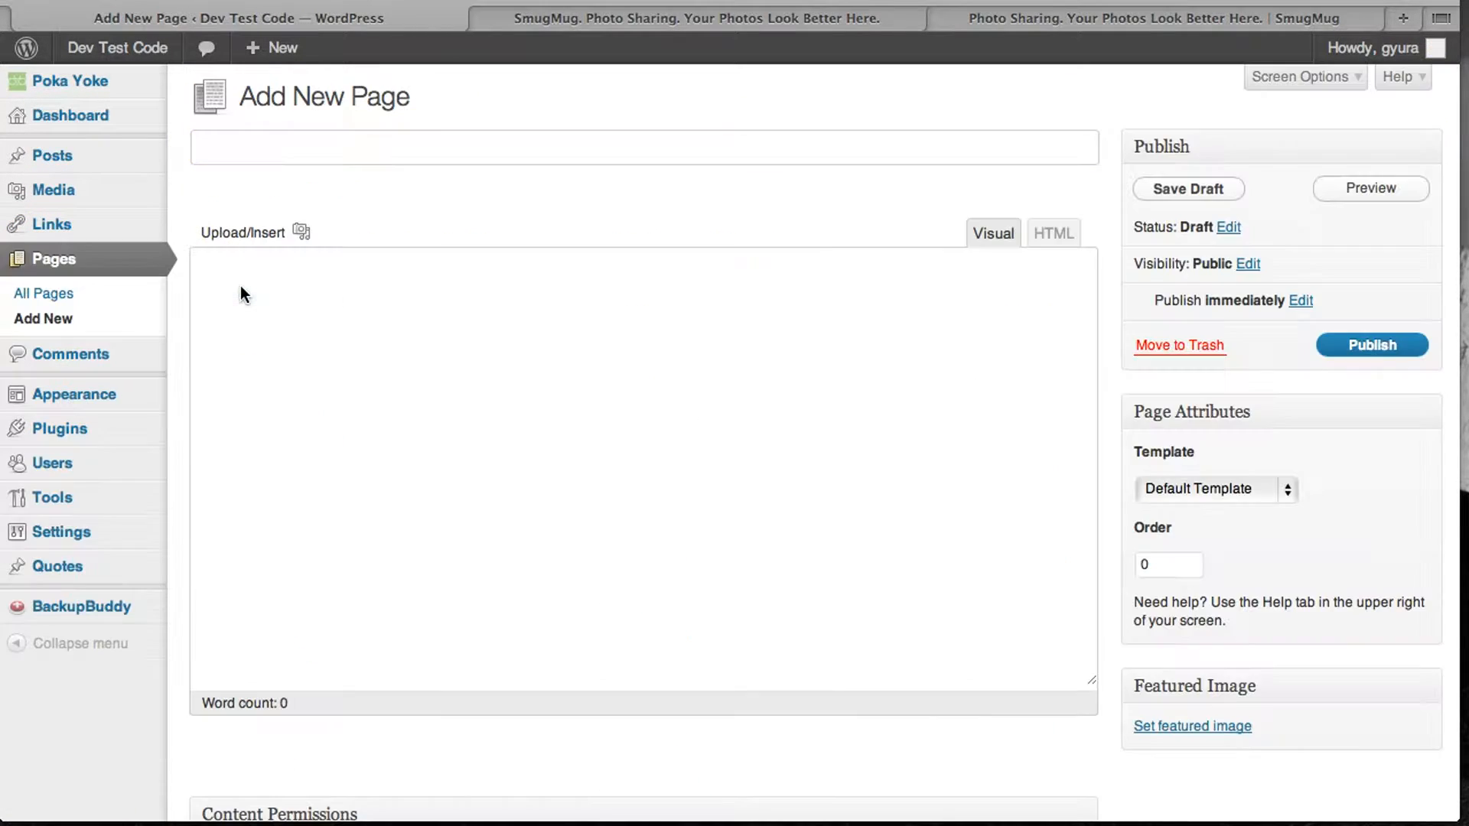
type("Test SmugMug Slider")
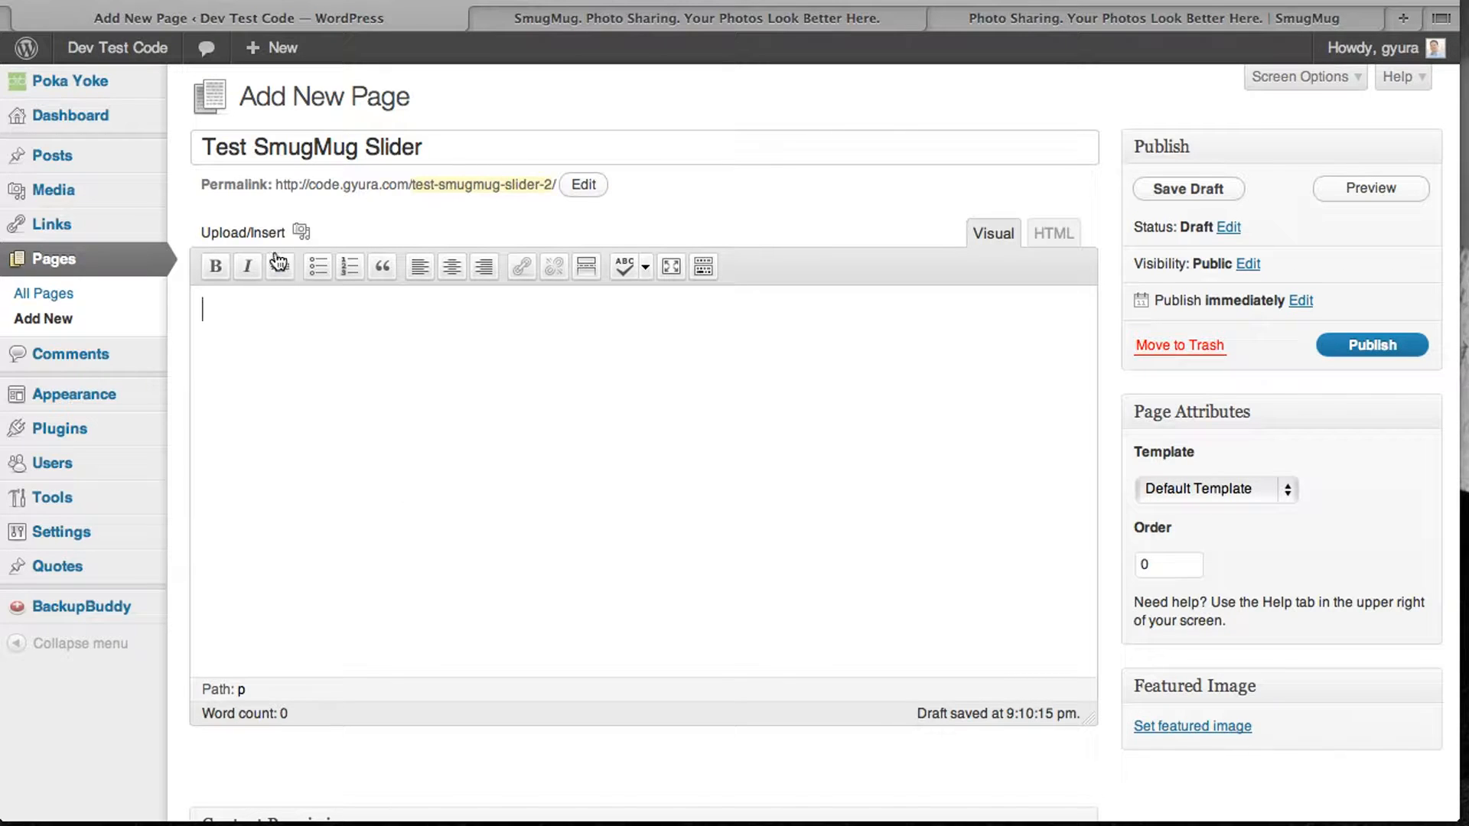
left_click(301, 233)
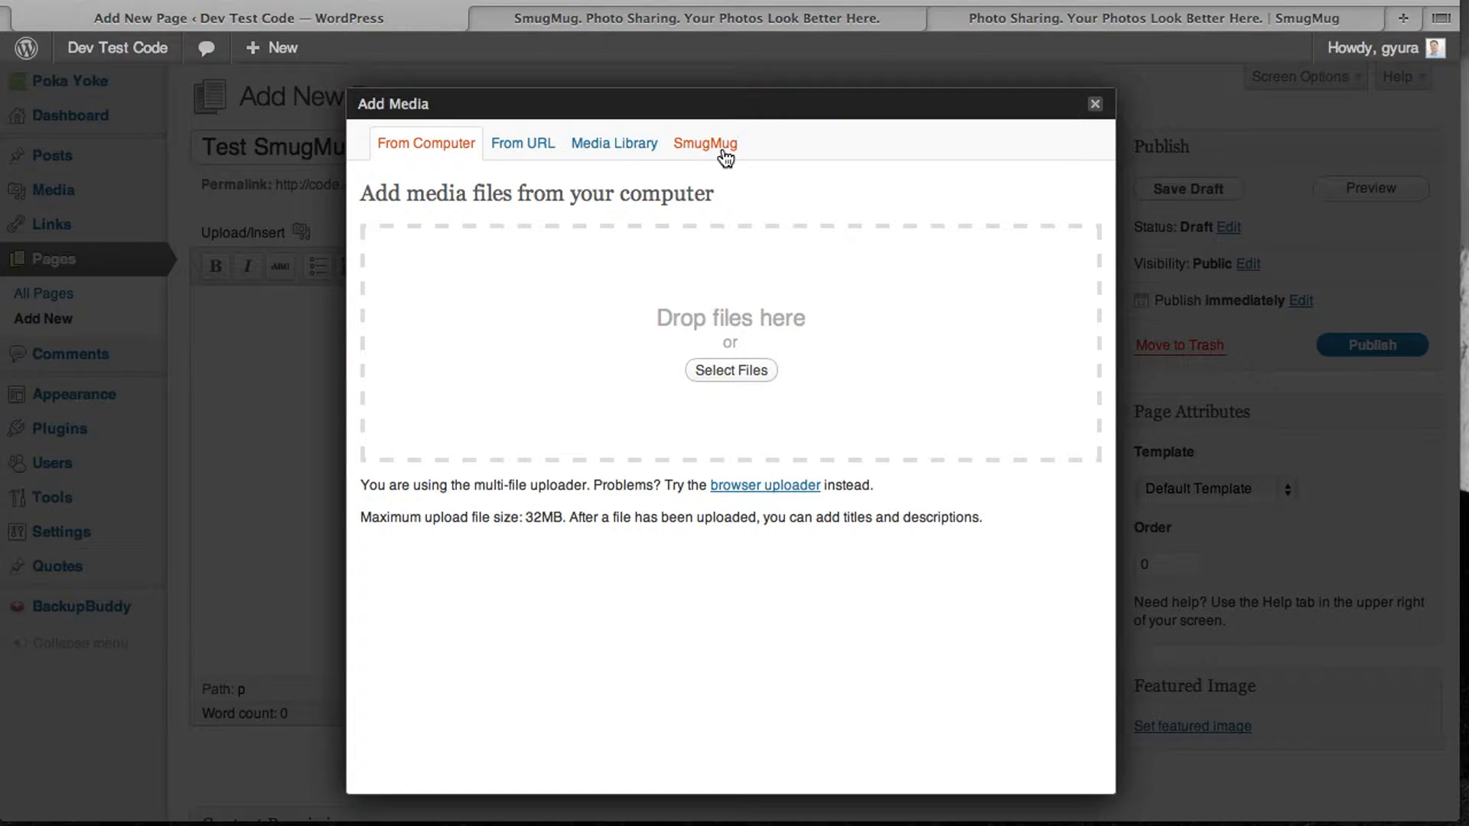
- From the SmugMug media tab, choose the gallery and set it to display as a slider
left_click(704, 144)
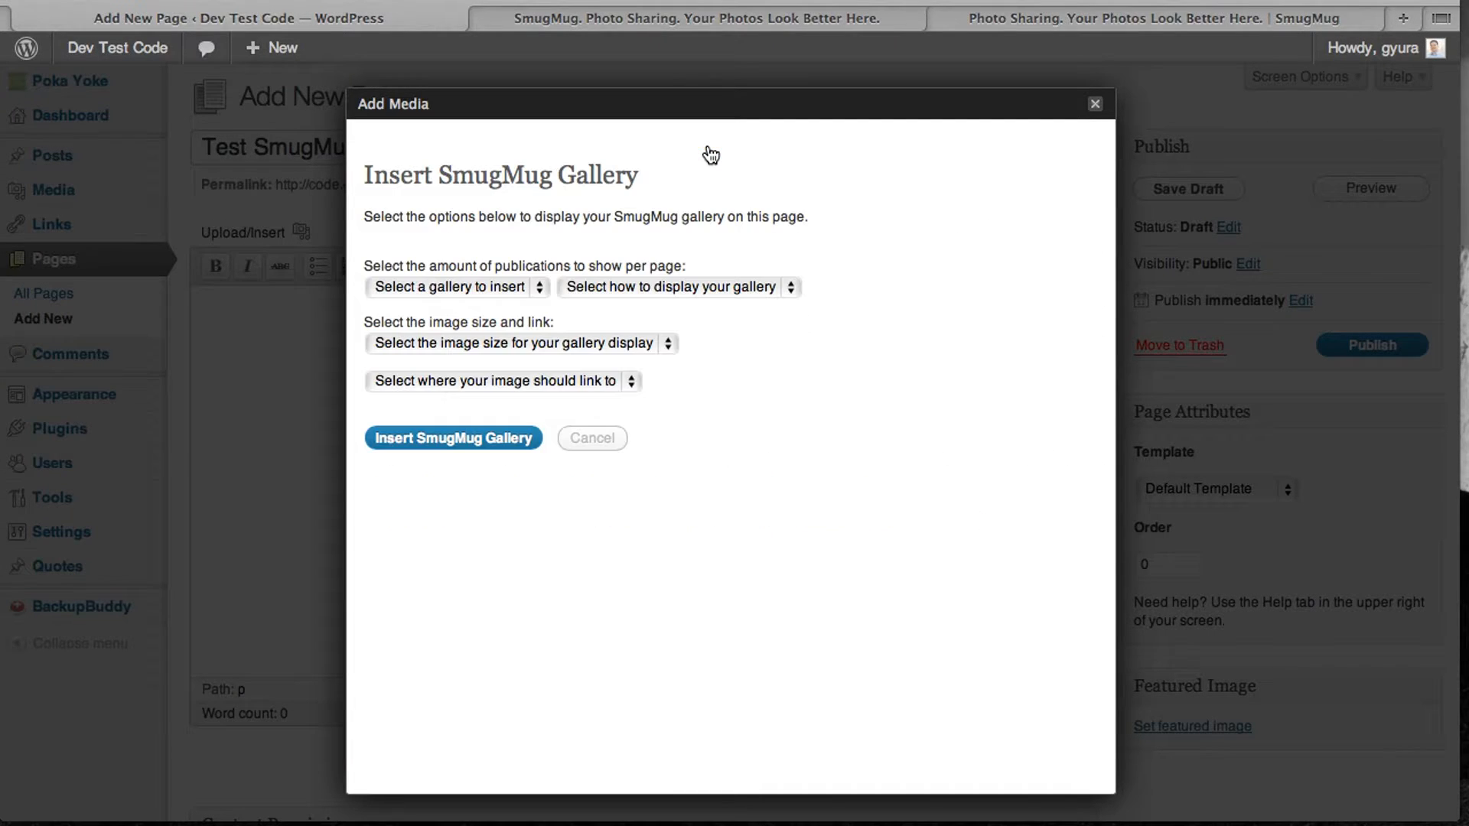
left_click(454, 286)
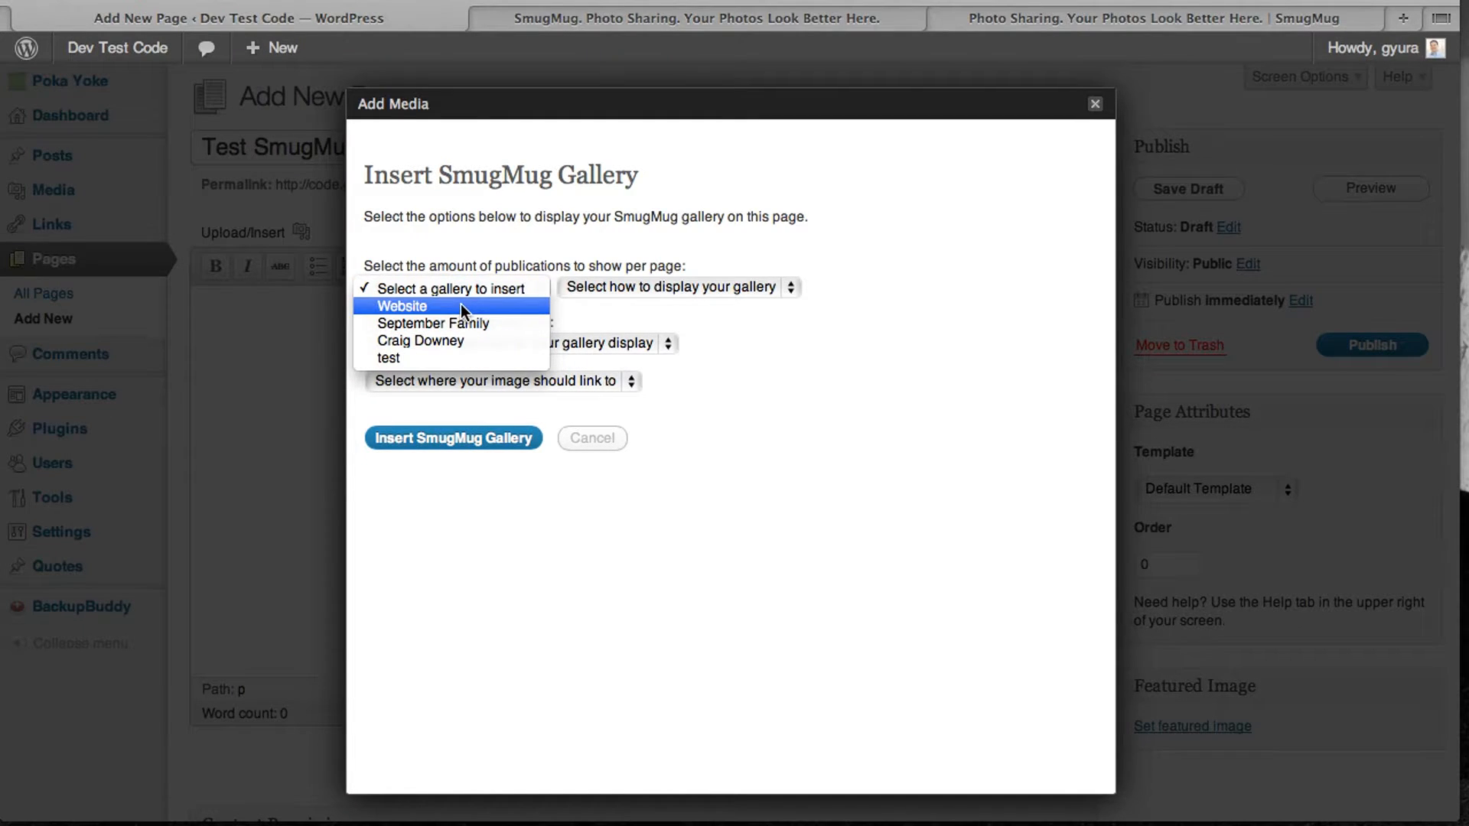
left_click(420, 340)
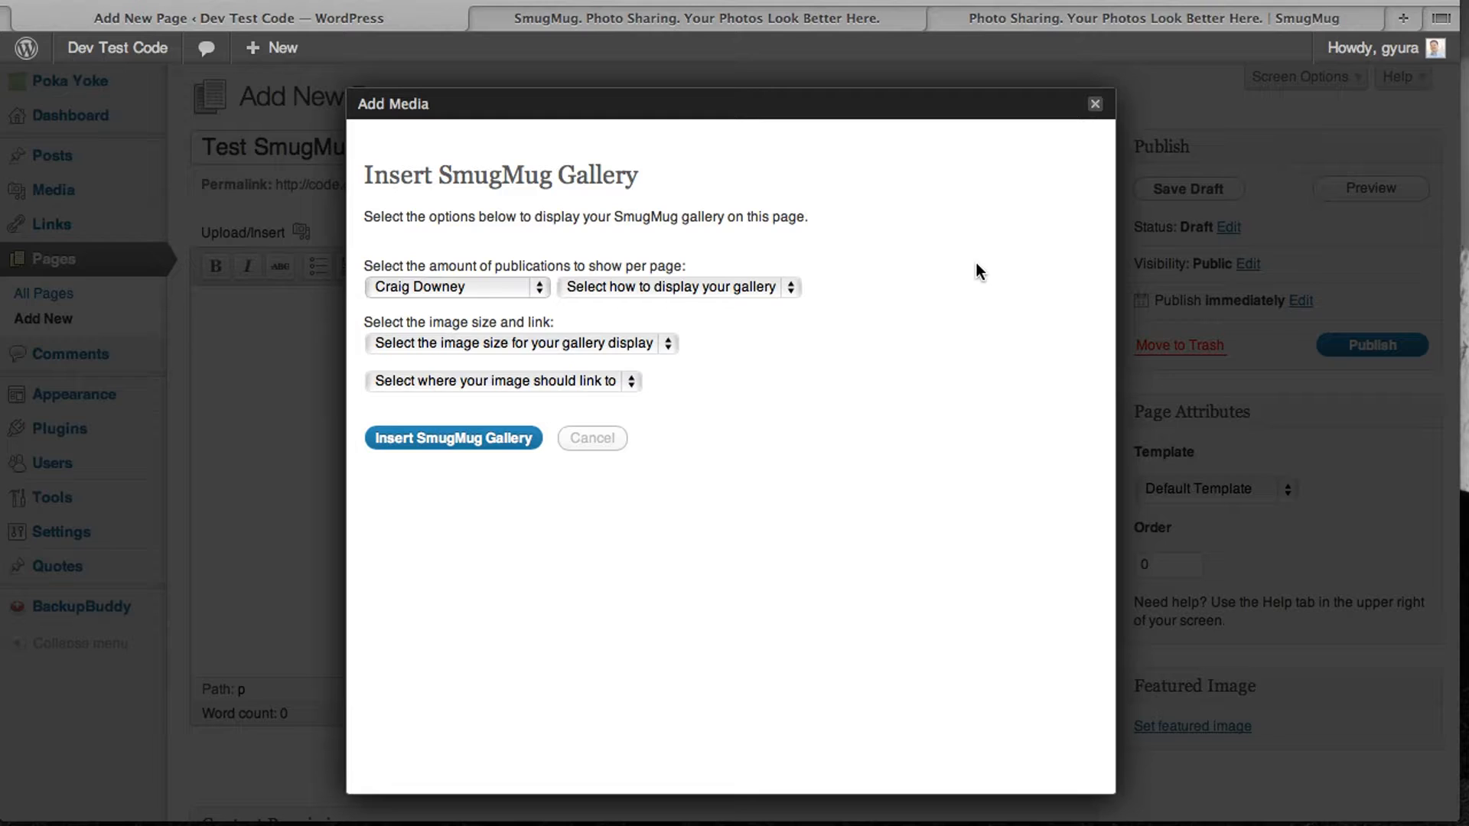
left_click(678, 286)
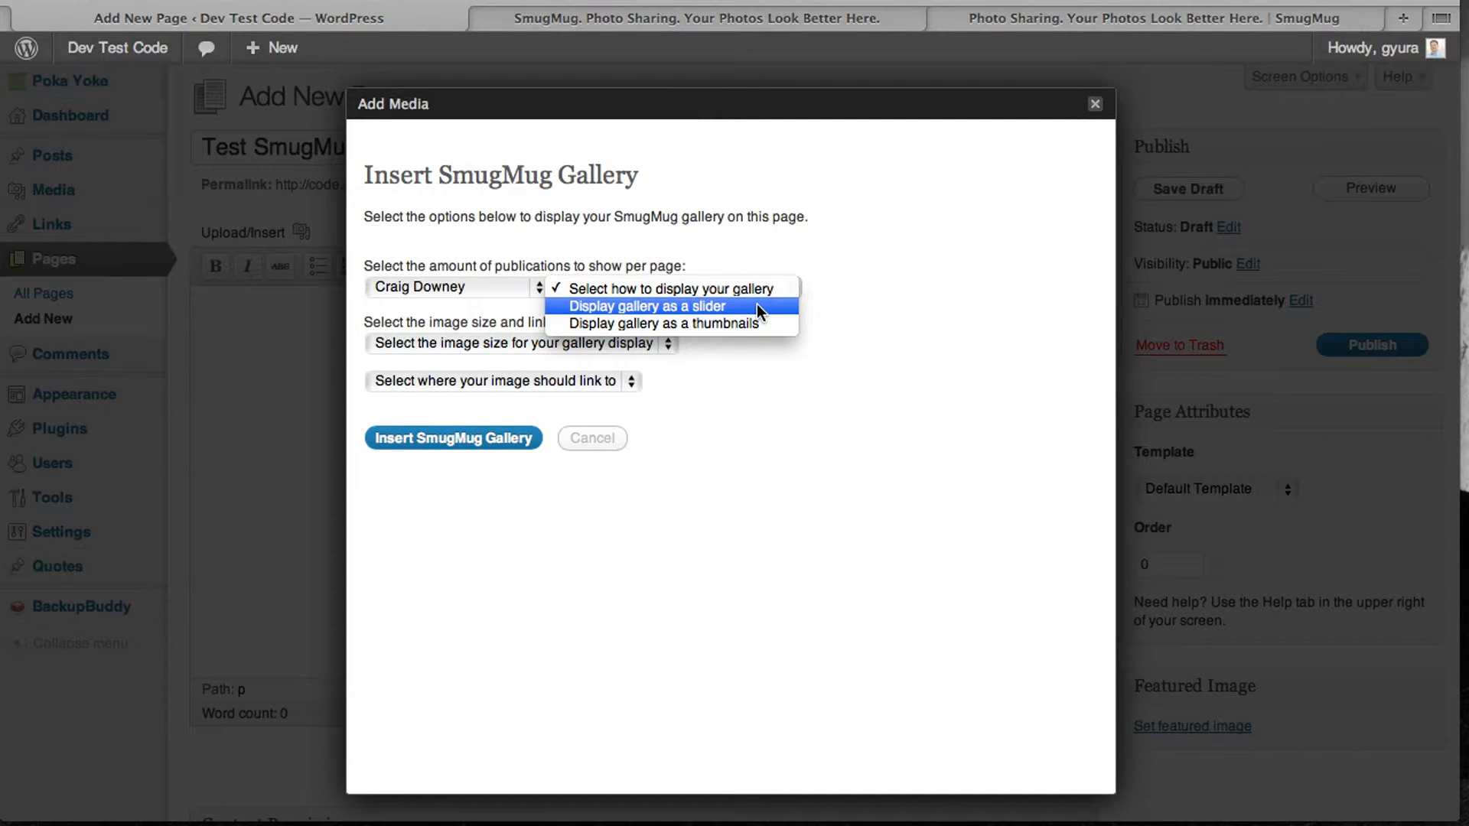
mouse_move(744, 315)
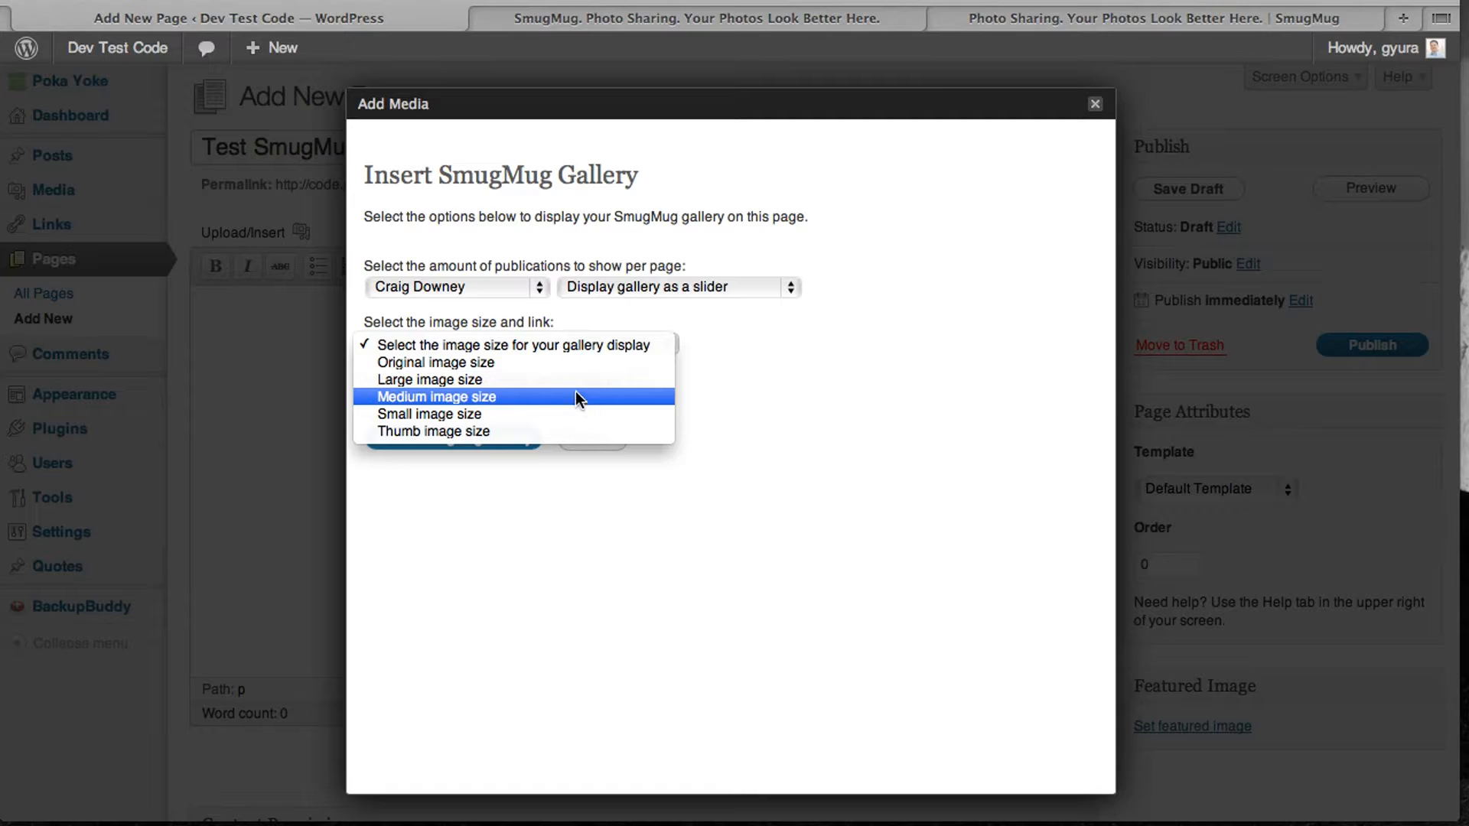
mouse_move(480, 398)
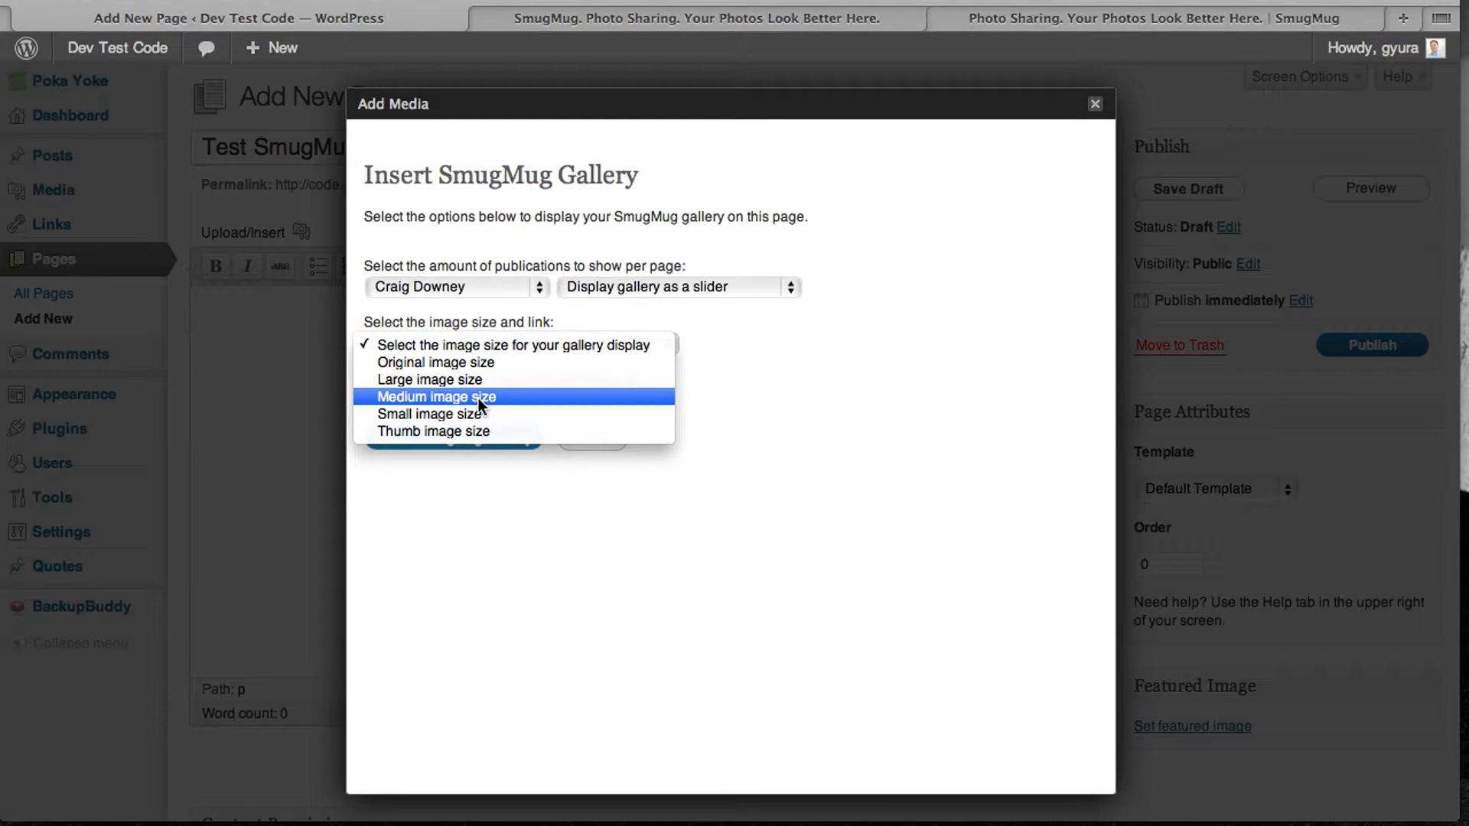
- Set Medium image size with Lightbox links and insert the gallery shortcode into the page
left_click(435, 397)
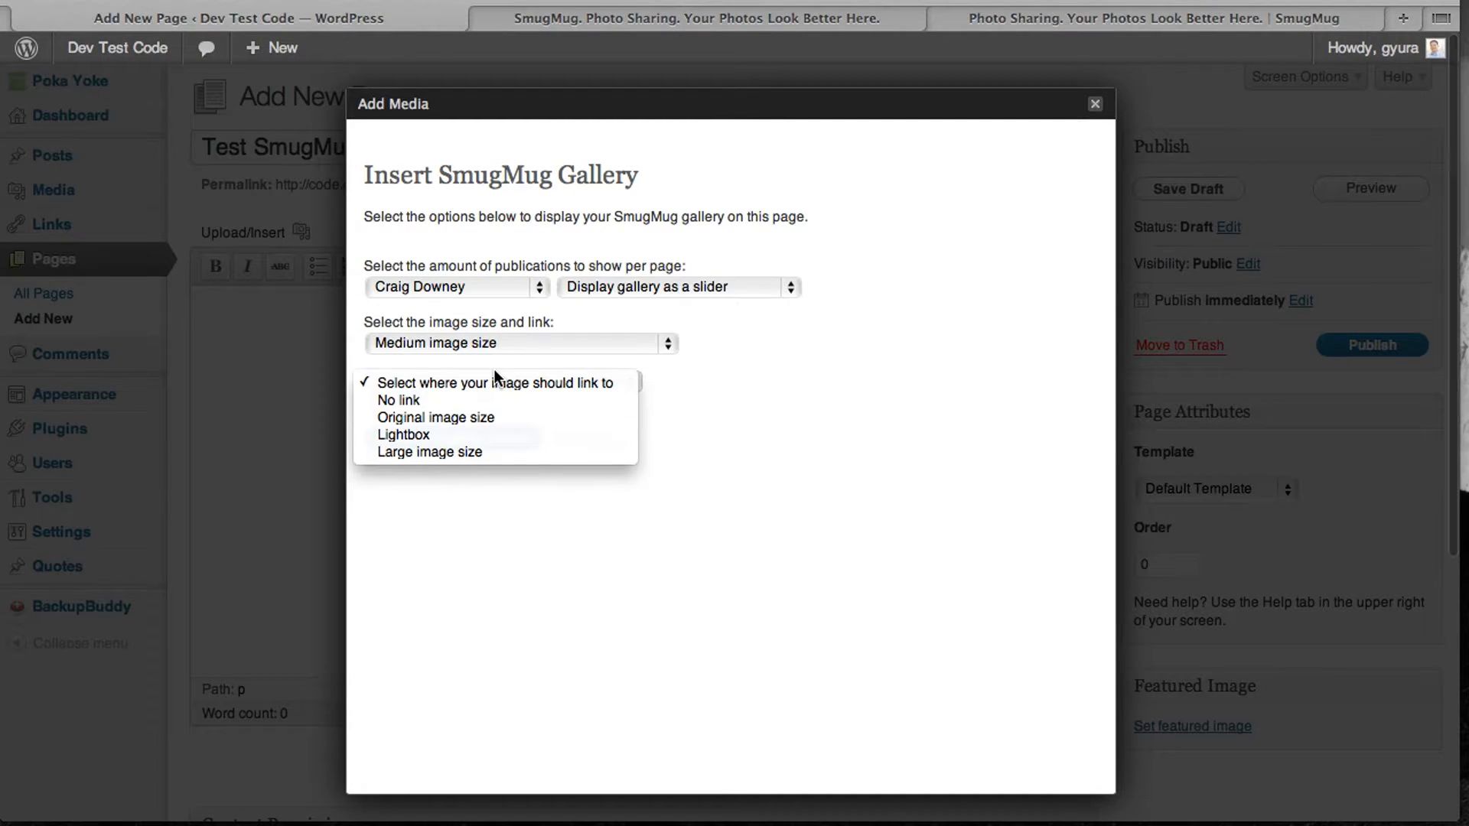
mouse_move(403, 433)
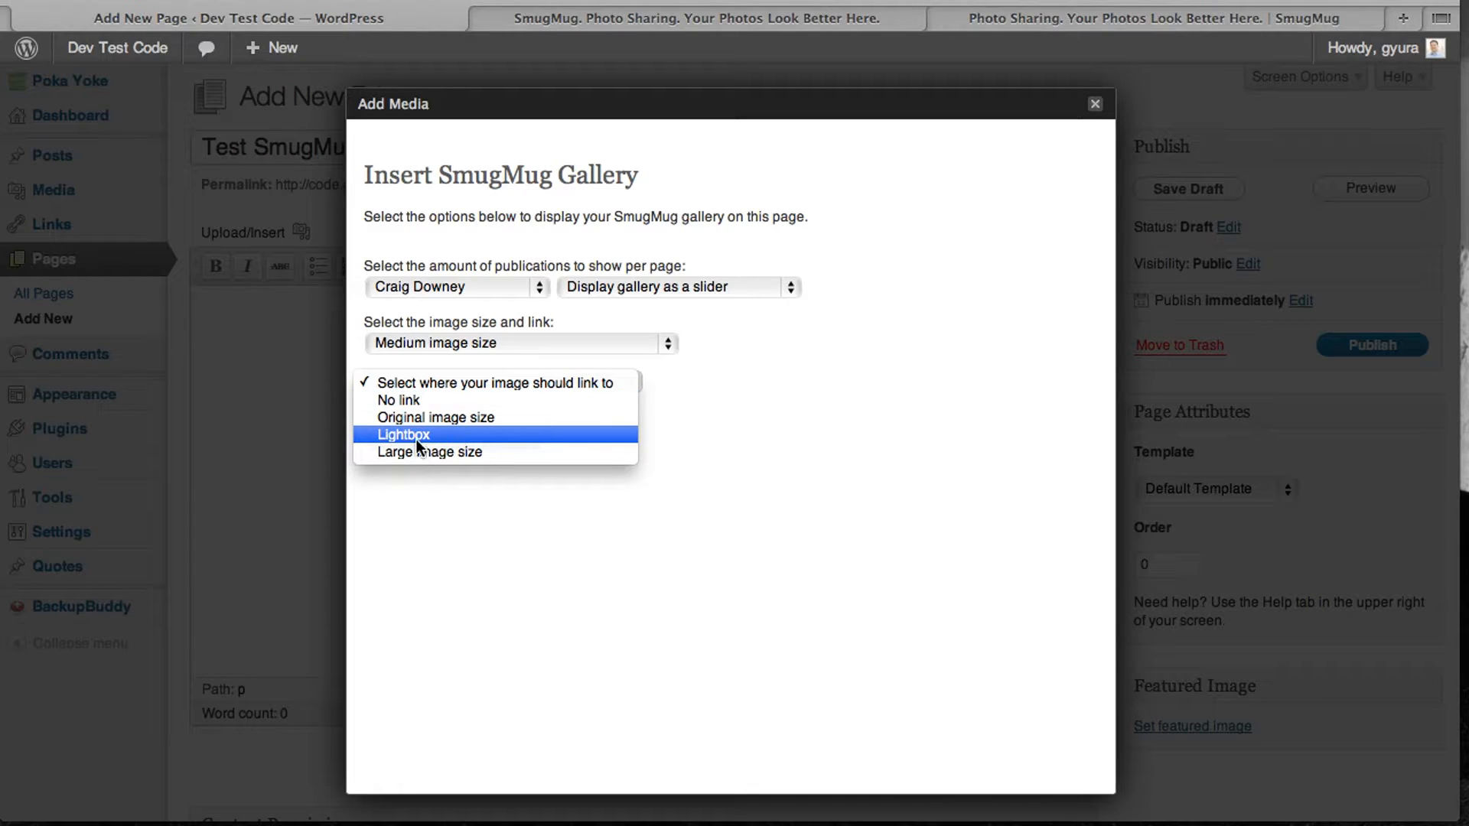
left_click(403, 433)
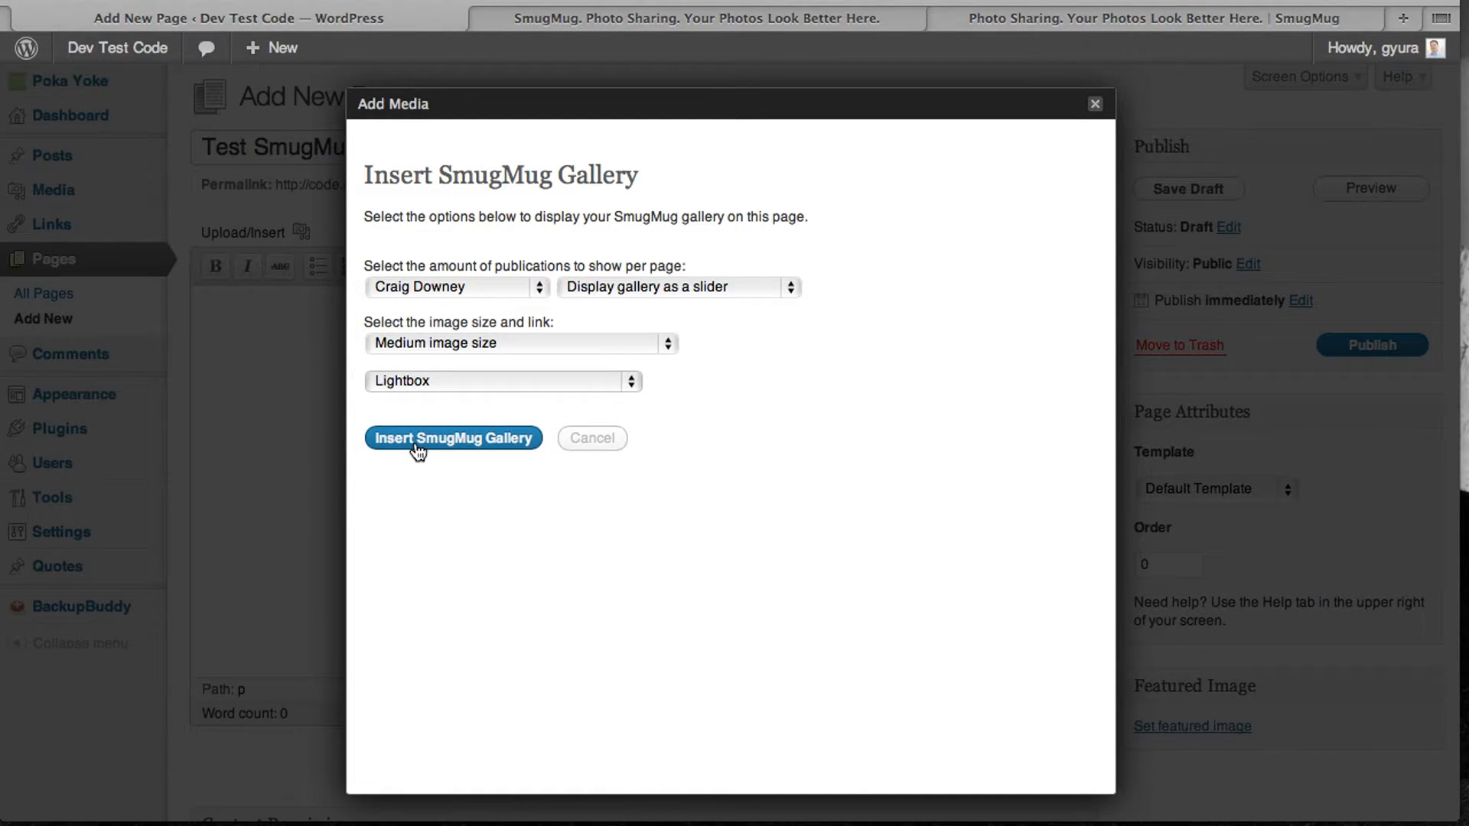
left_click(453, 438)
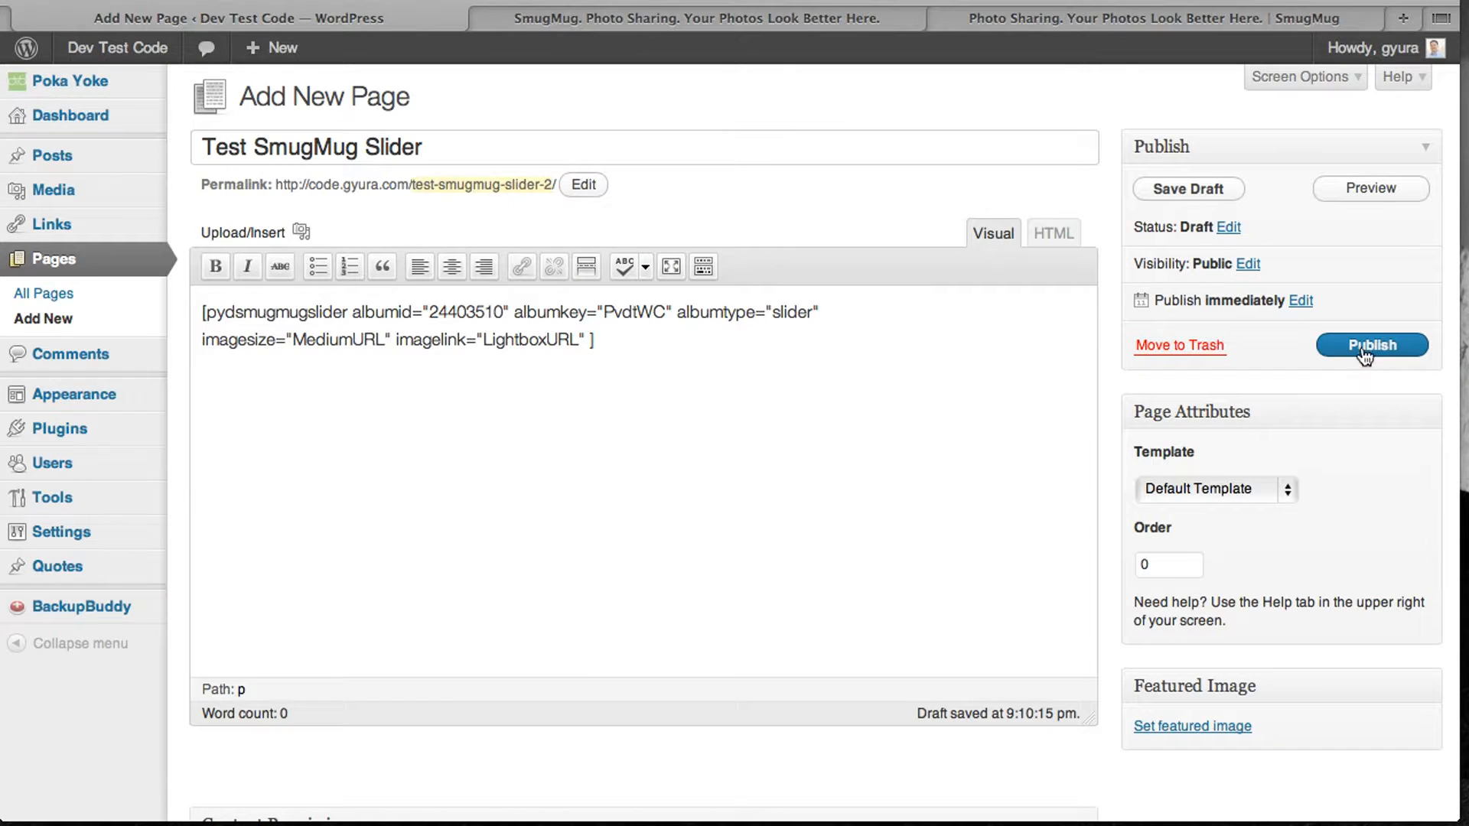
- Publish the page, view it on the site and advance the slider to another photo
left_click(1370, 344)
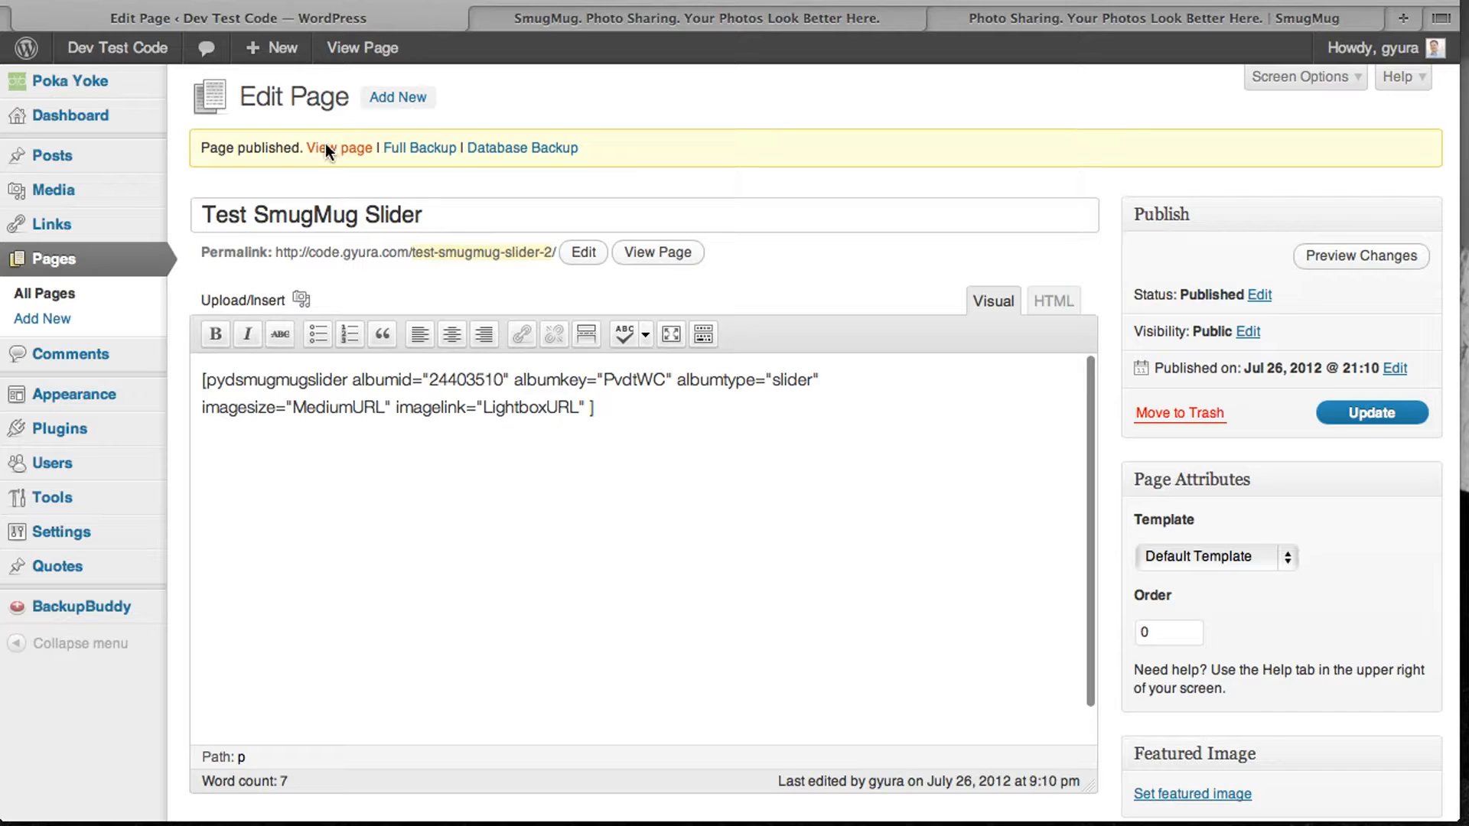
left_click(340, 149)
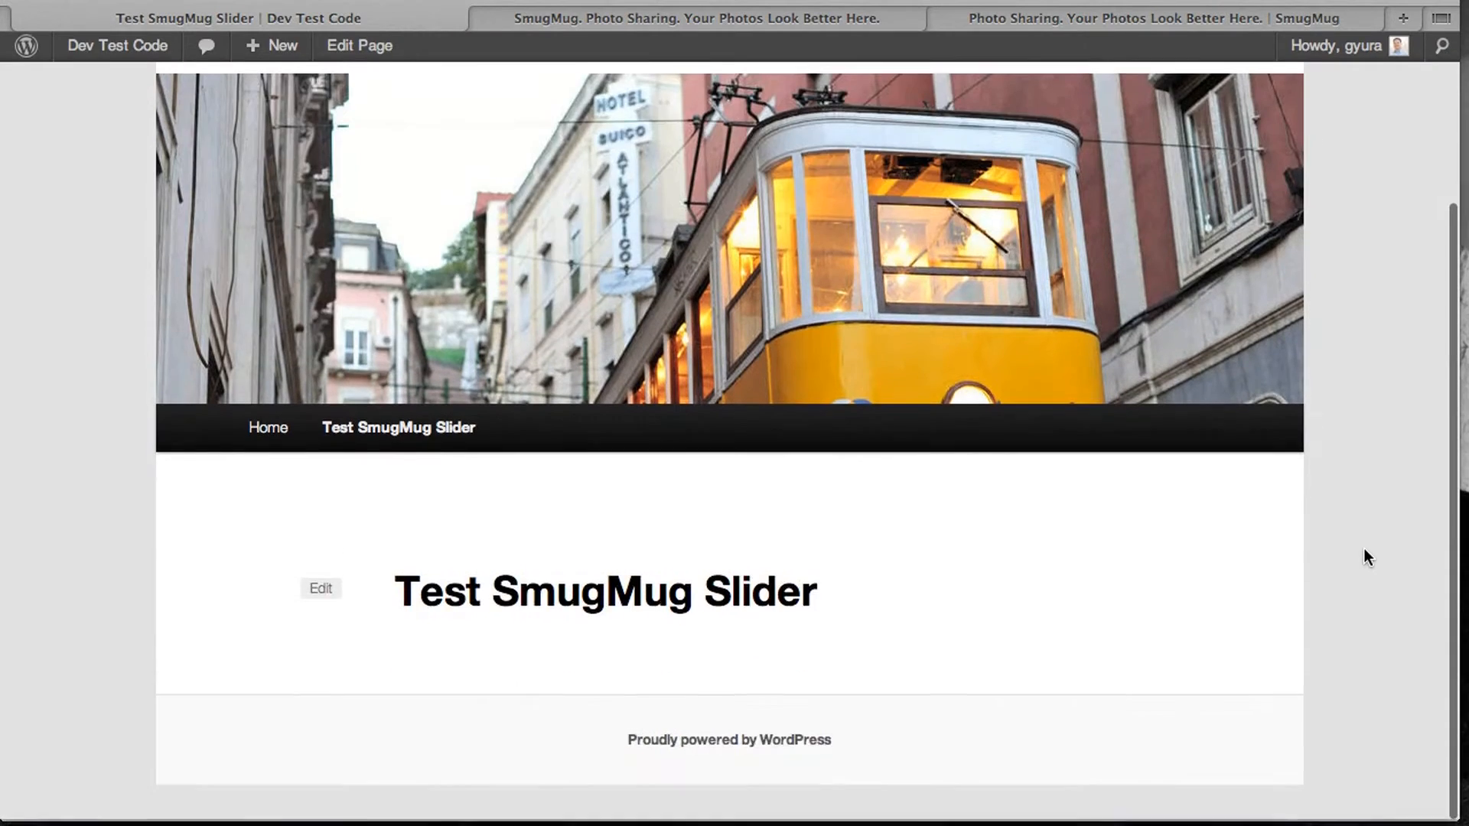
scroll("down", 3)
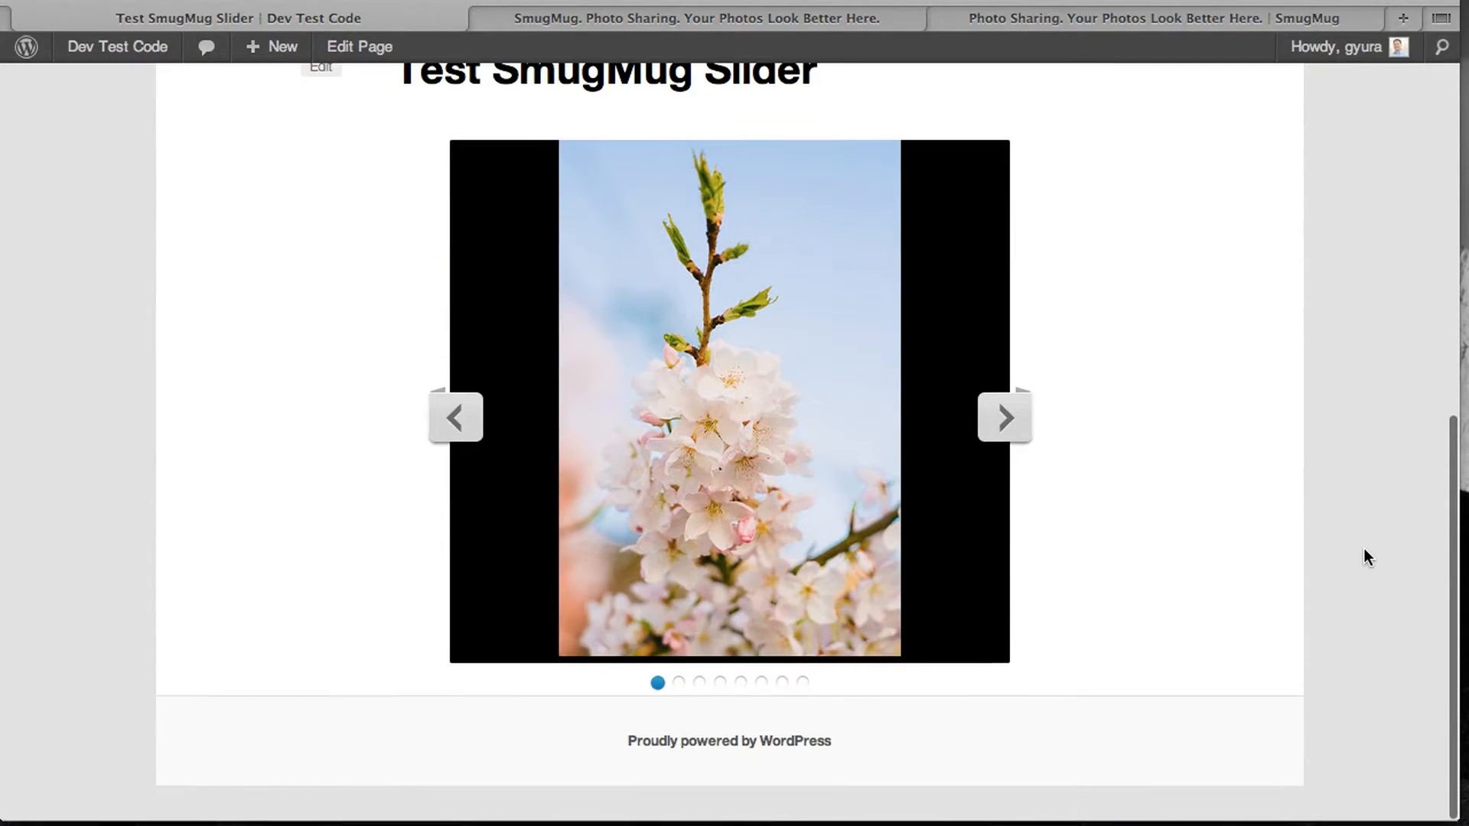
left_click(1004, 416)
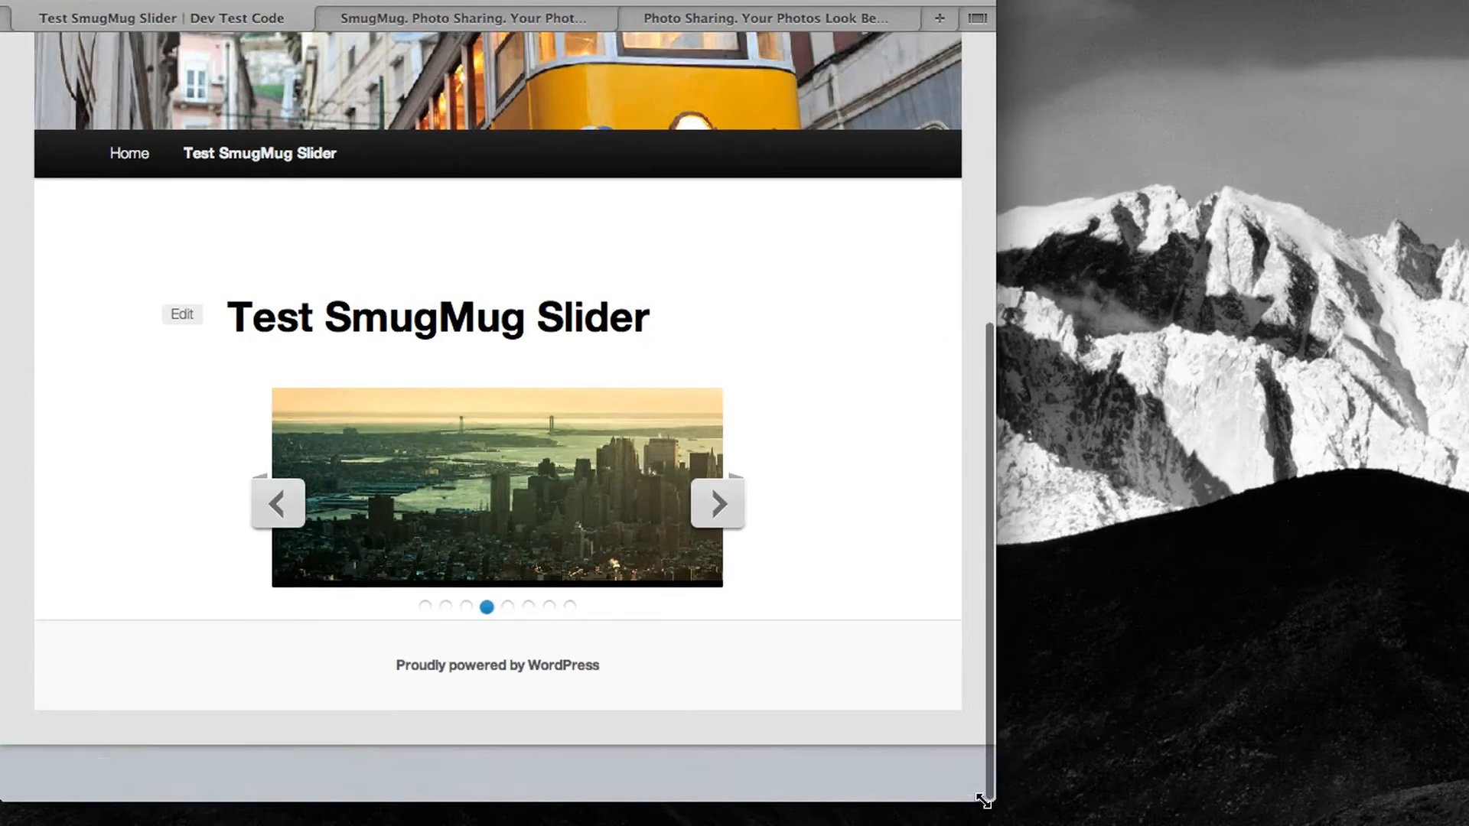
- Narrow the browser window to confirm the slider resizes responsively
left_click_drag(981, 799, 485, 781)
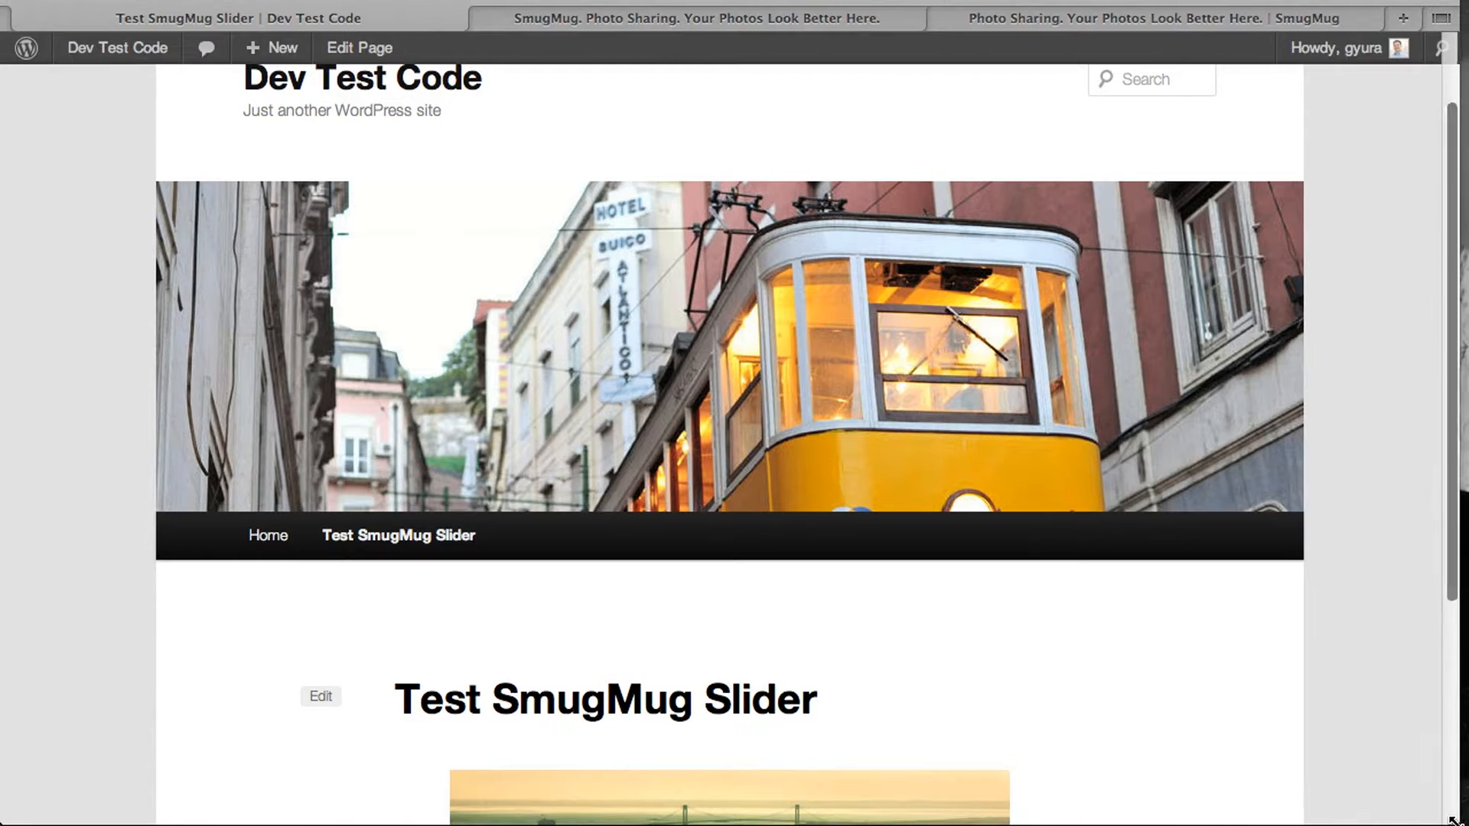
scroll("down", 3)
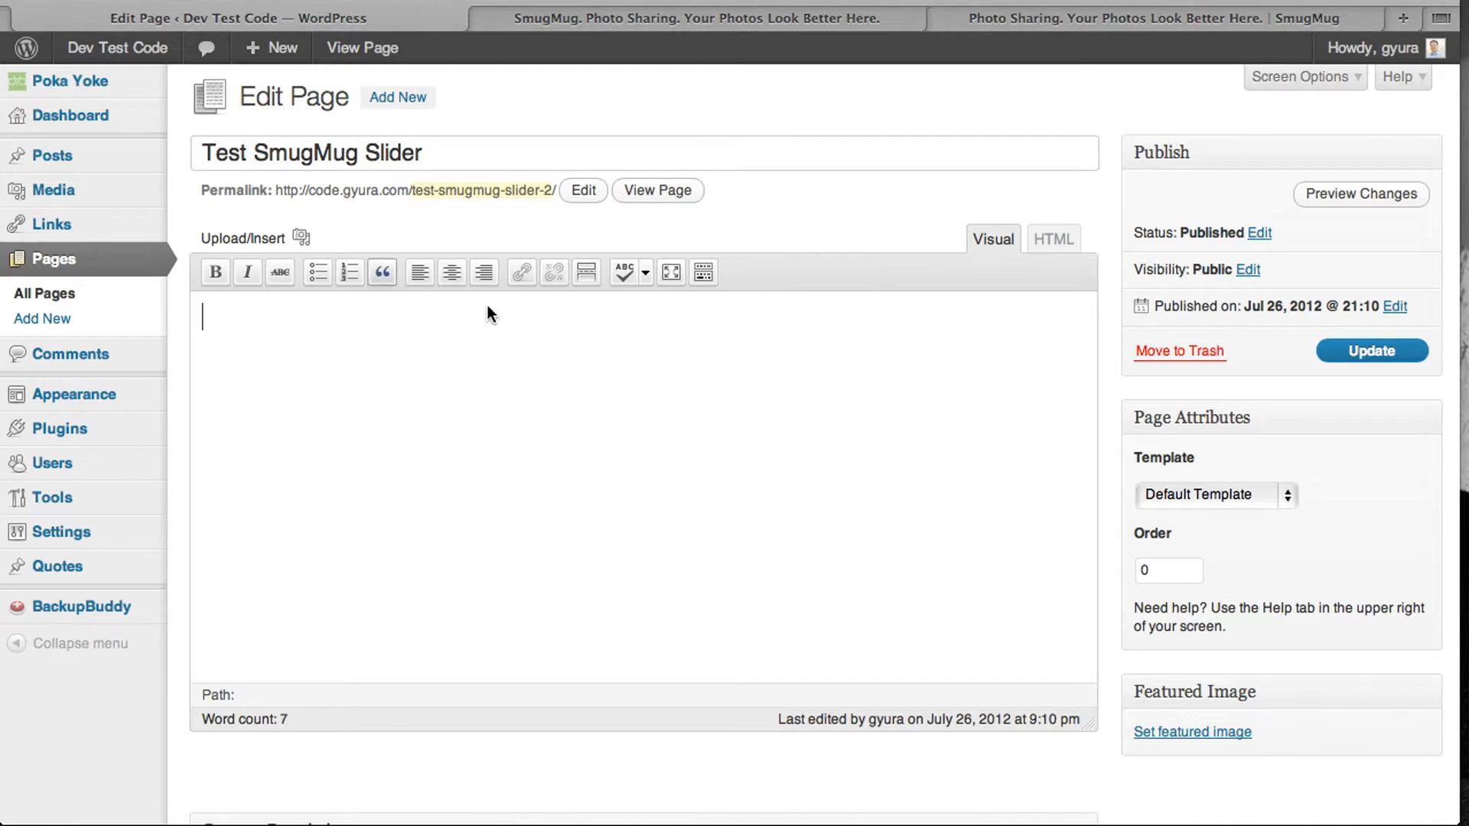
- Insert the SmugMug gallery again, this time displayed as thumbnails
left_click(302, 237)
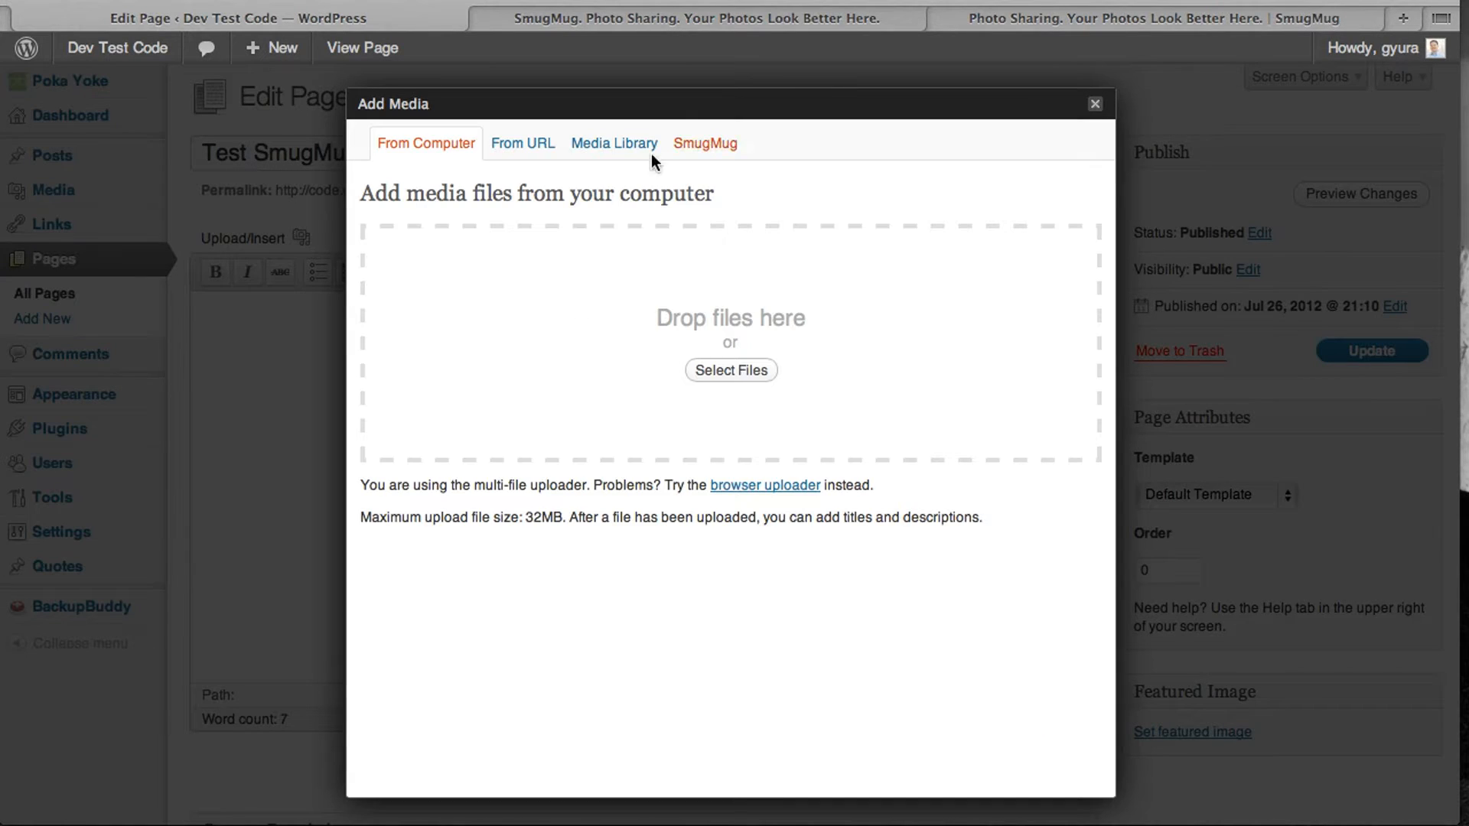
left_click(703, 144)
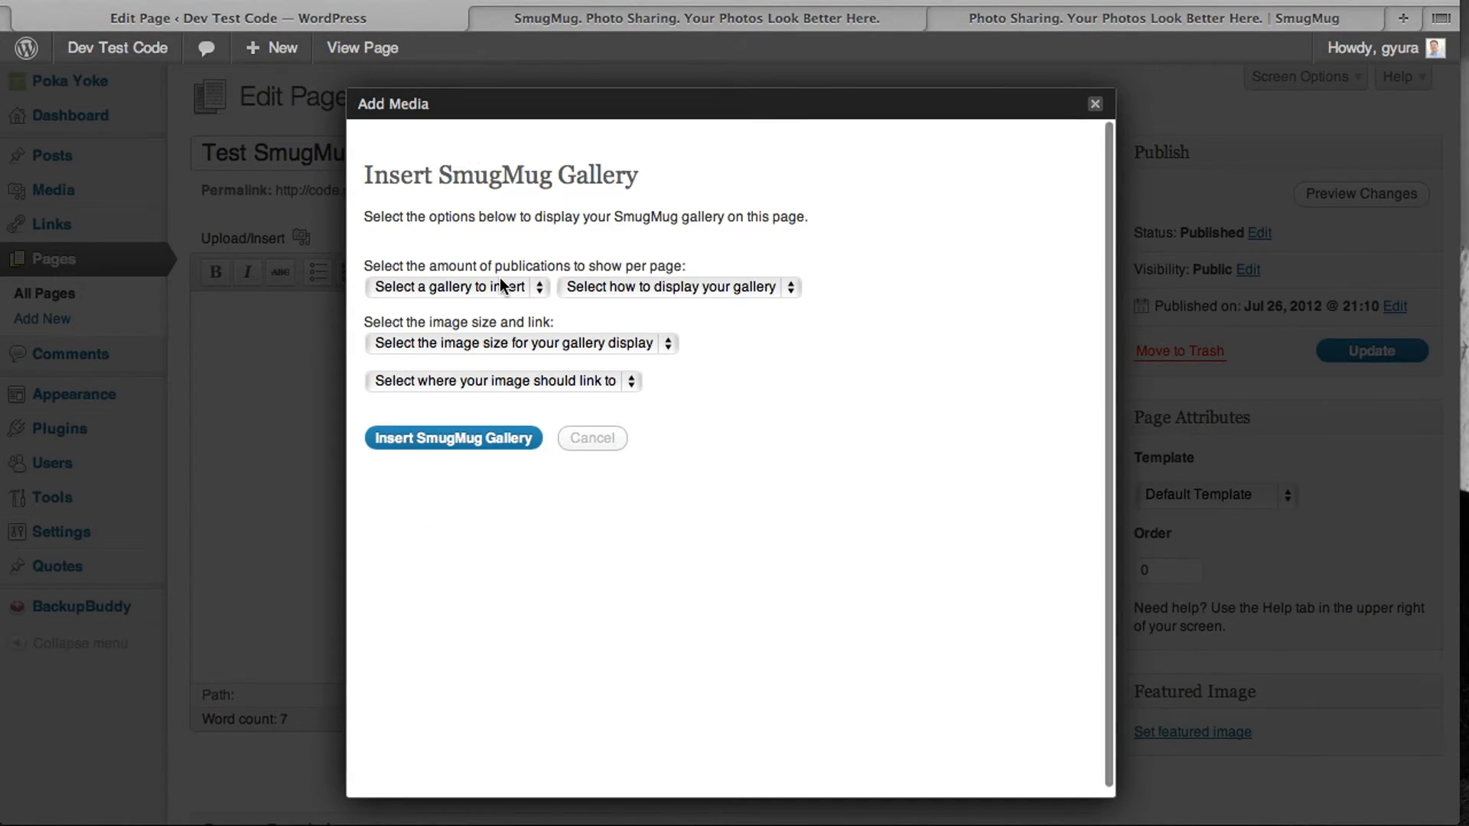
left_click(456, 286)
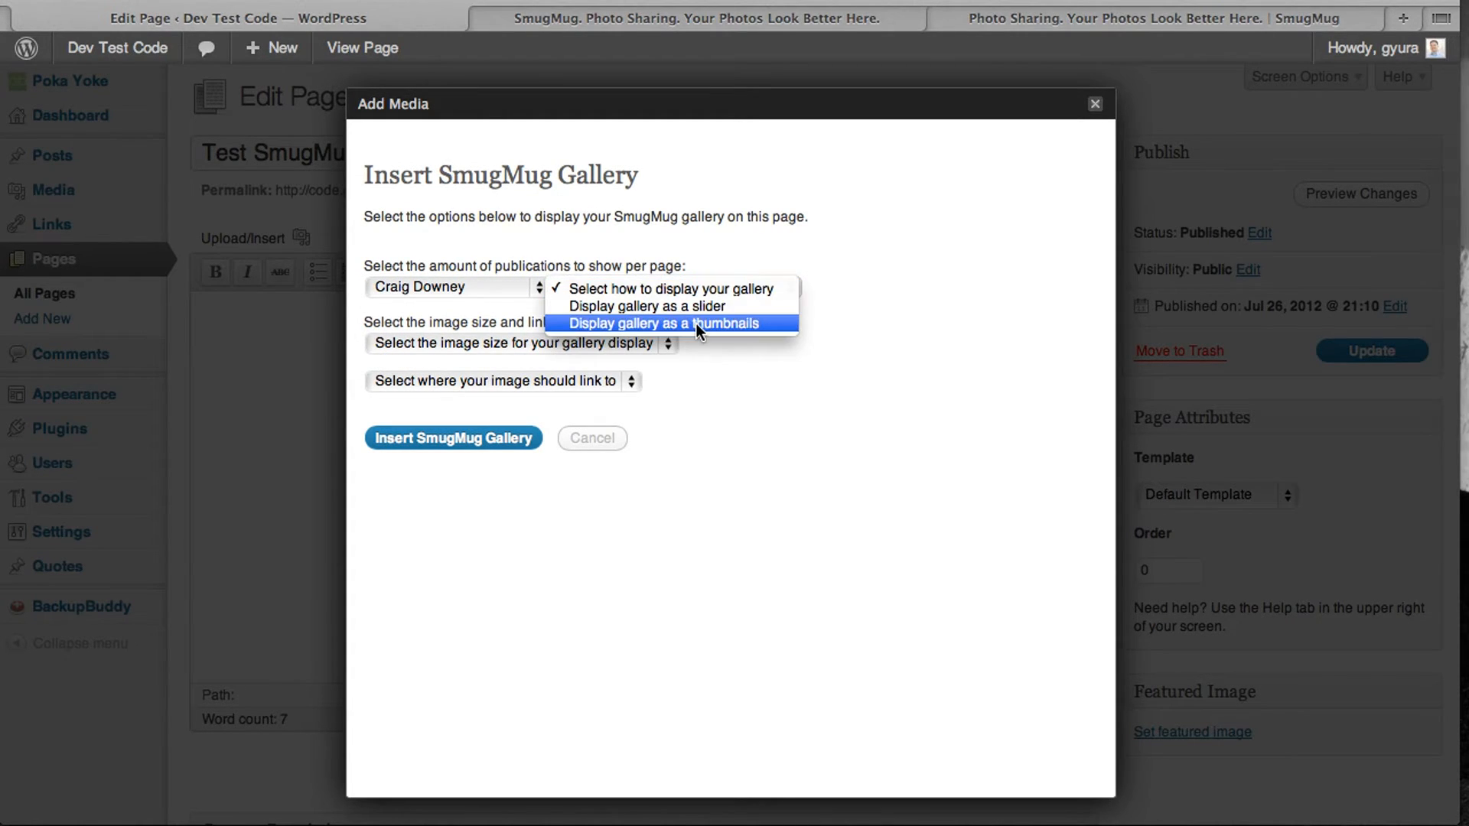
left_click(673, 323)
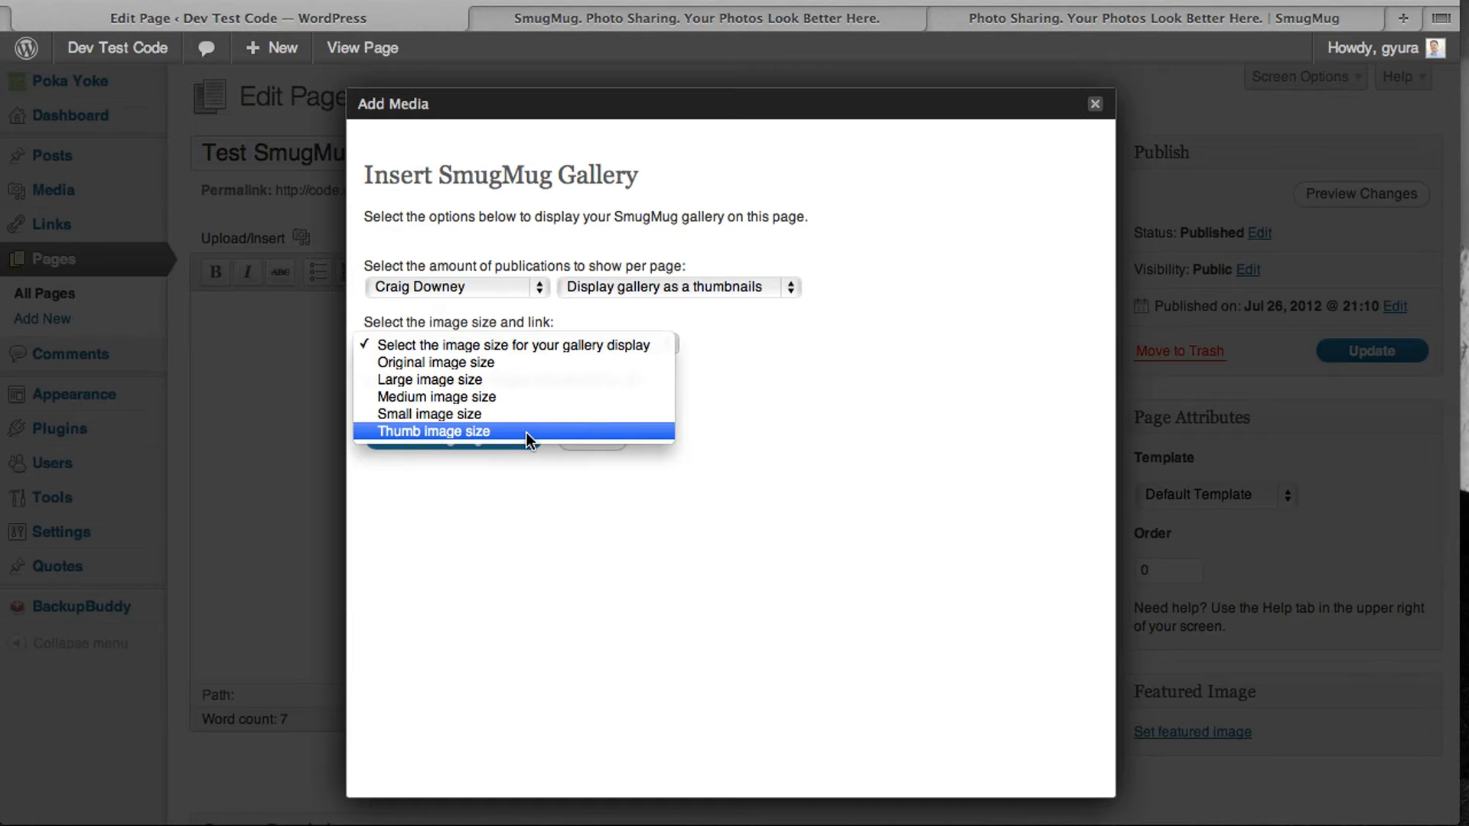
- Use Thumb image size with Lightbox links and update the published page
left_click(435, 432)
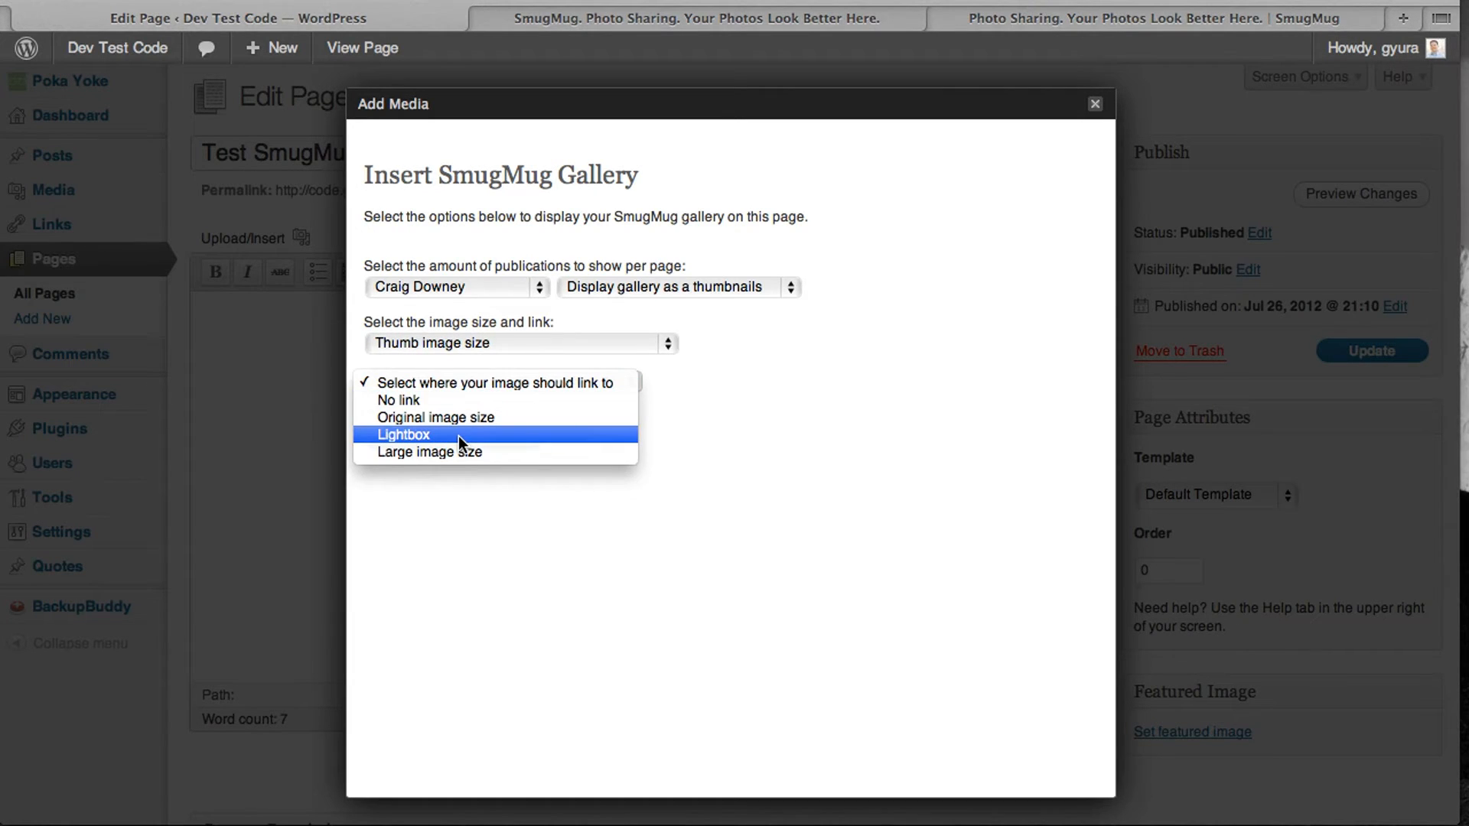
left_click(403, 433)
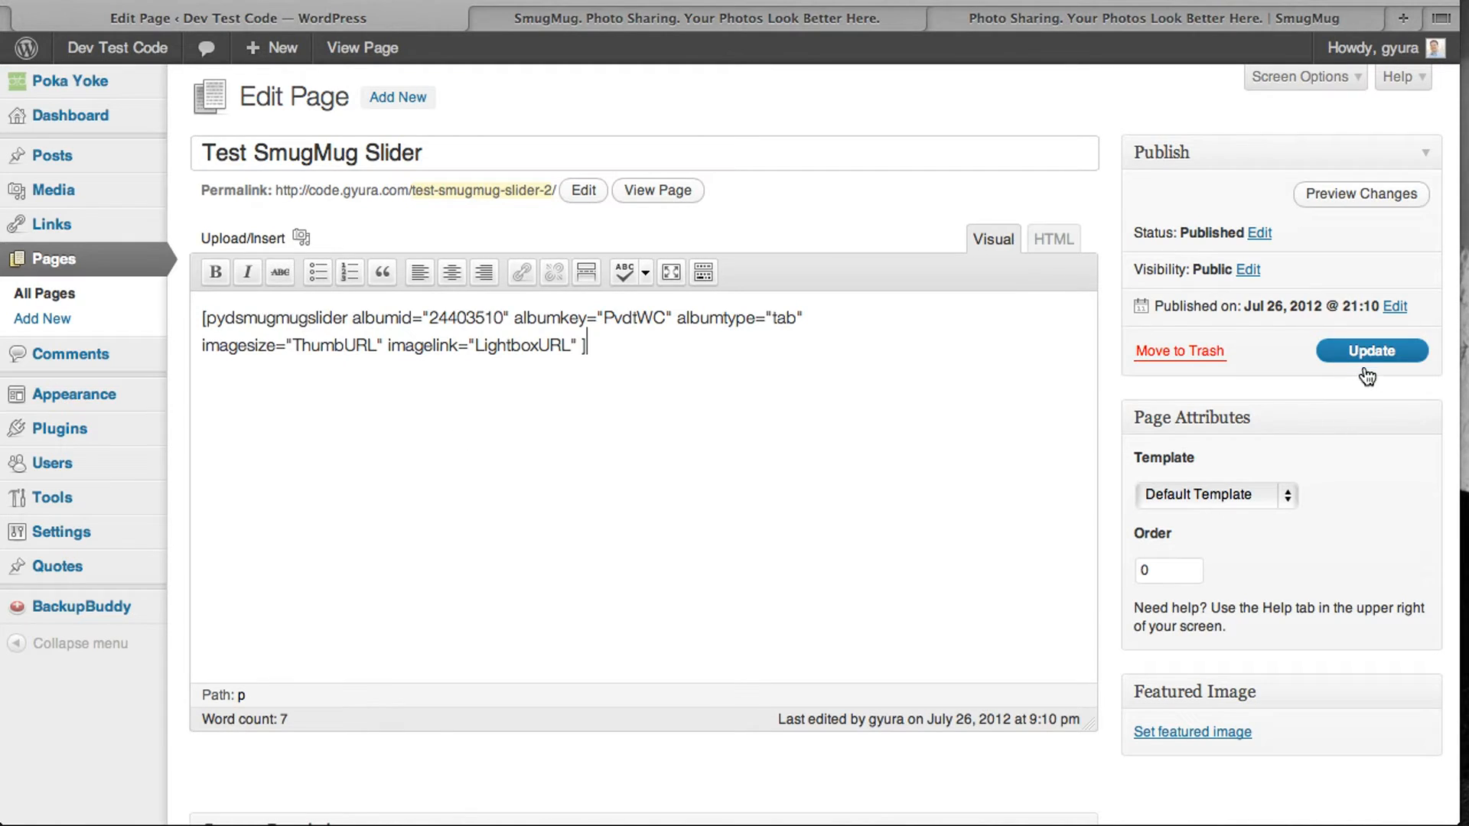
left_click(1371, 351)
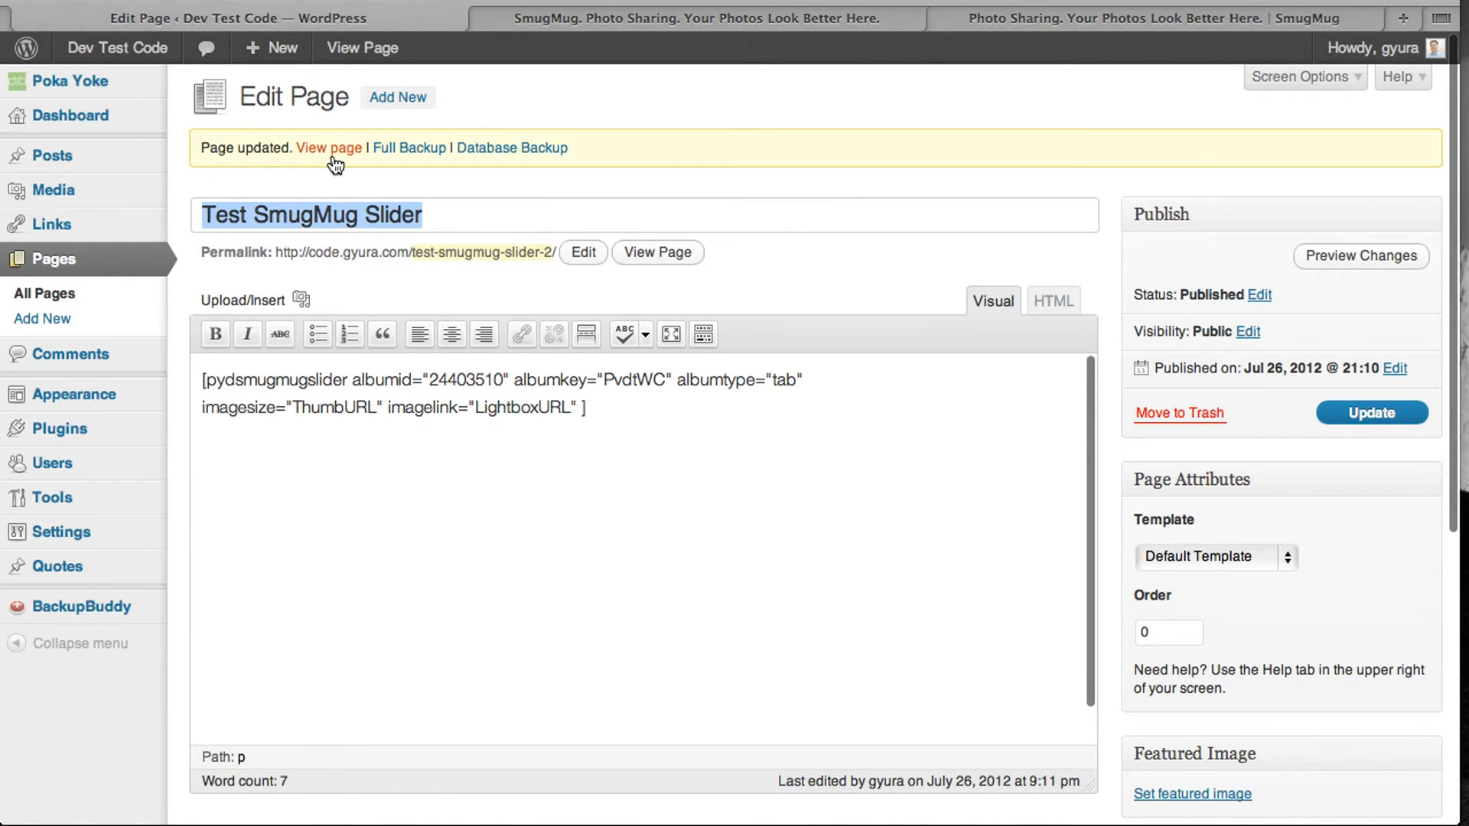
- View the updated page showing the gallery as a thumbnail grid
left_click(328, 148)
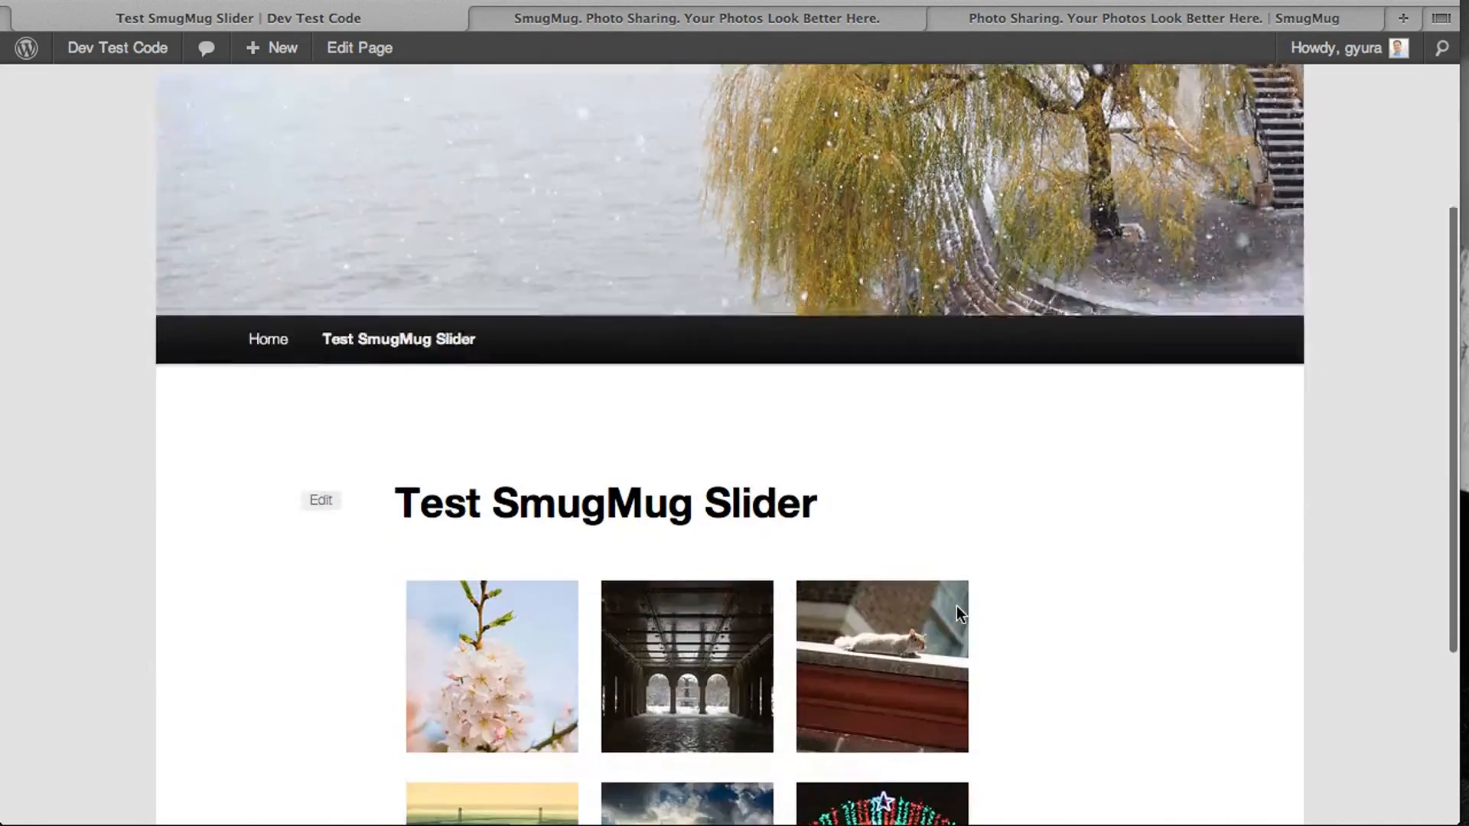
scroll("down", 3)
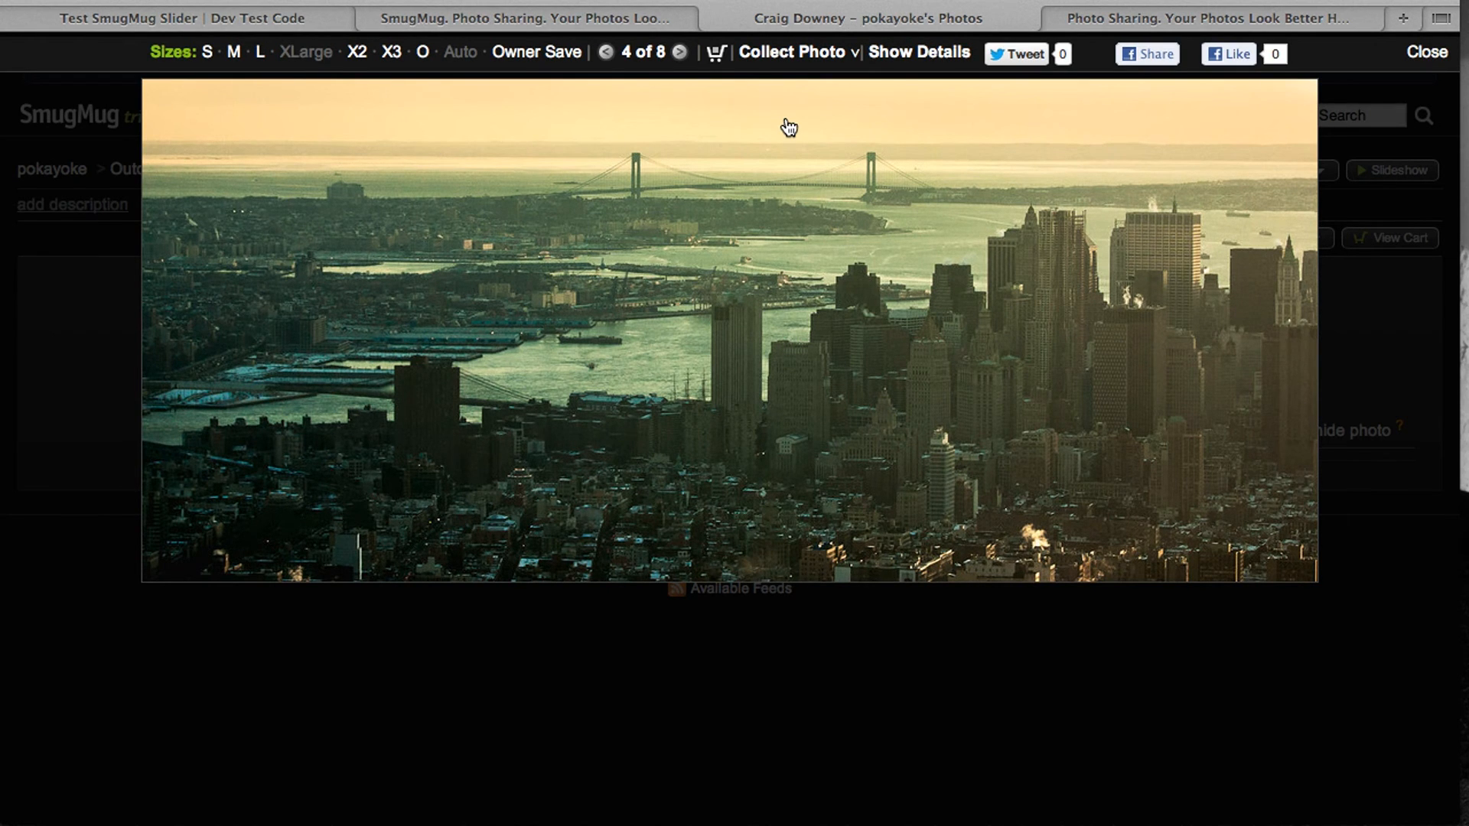
- Step forward twice in the SmugMug lightbox, reaching photo 6 of 8
left_click(1426, 52)
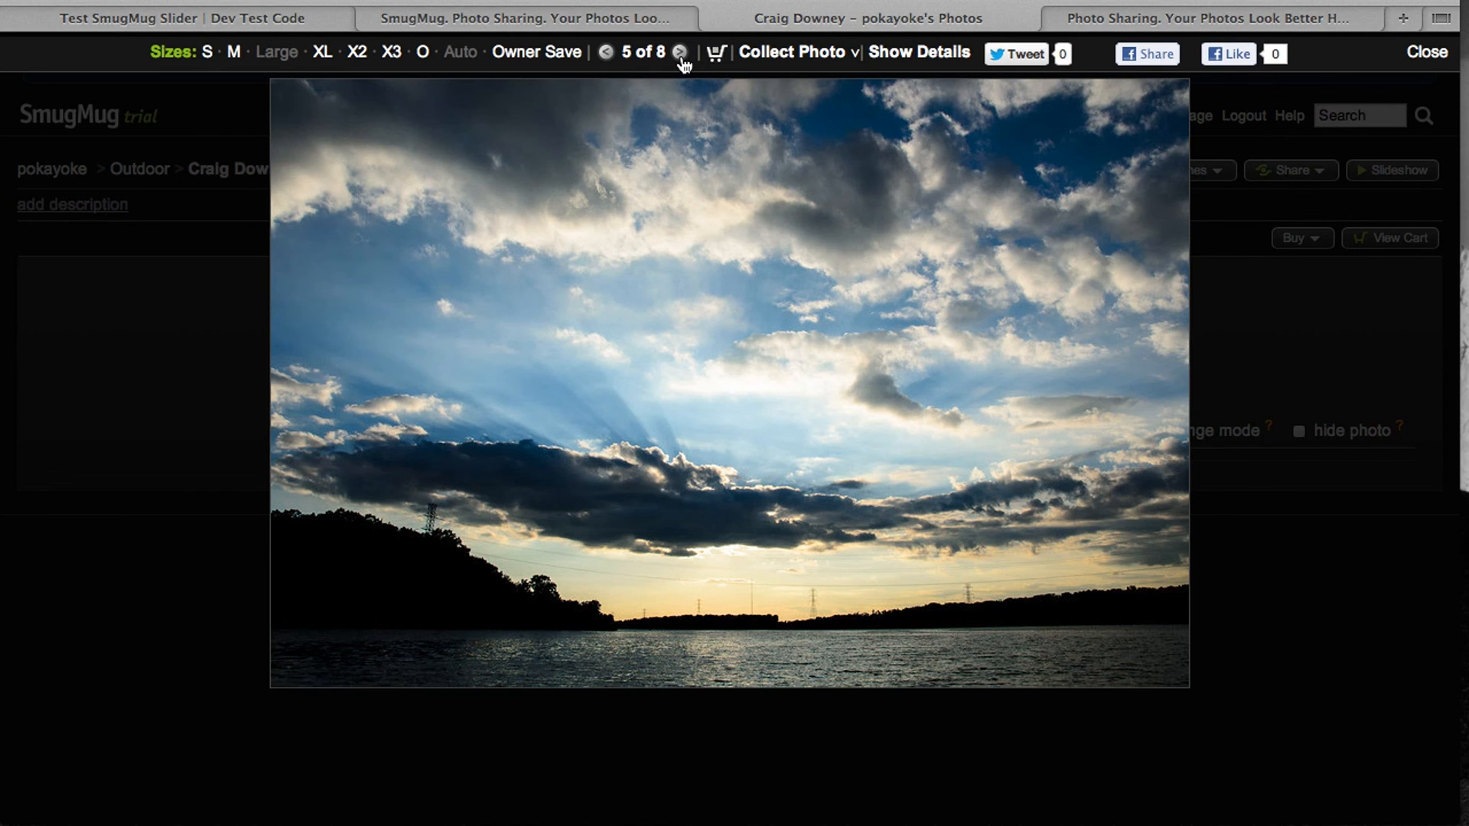
left_click(679, 52)
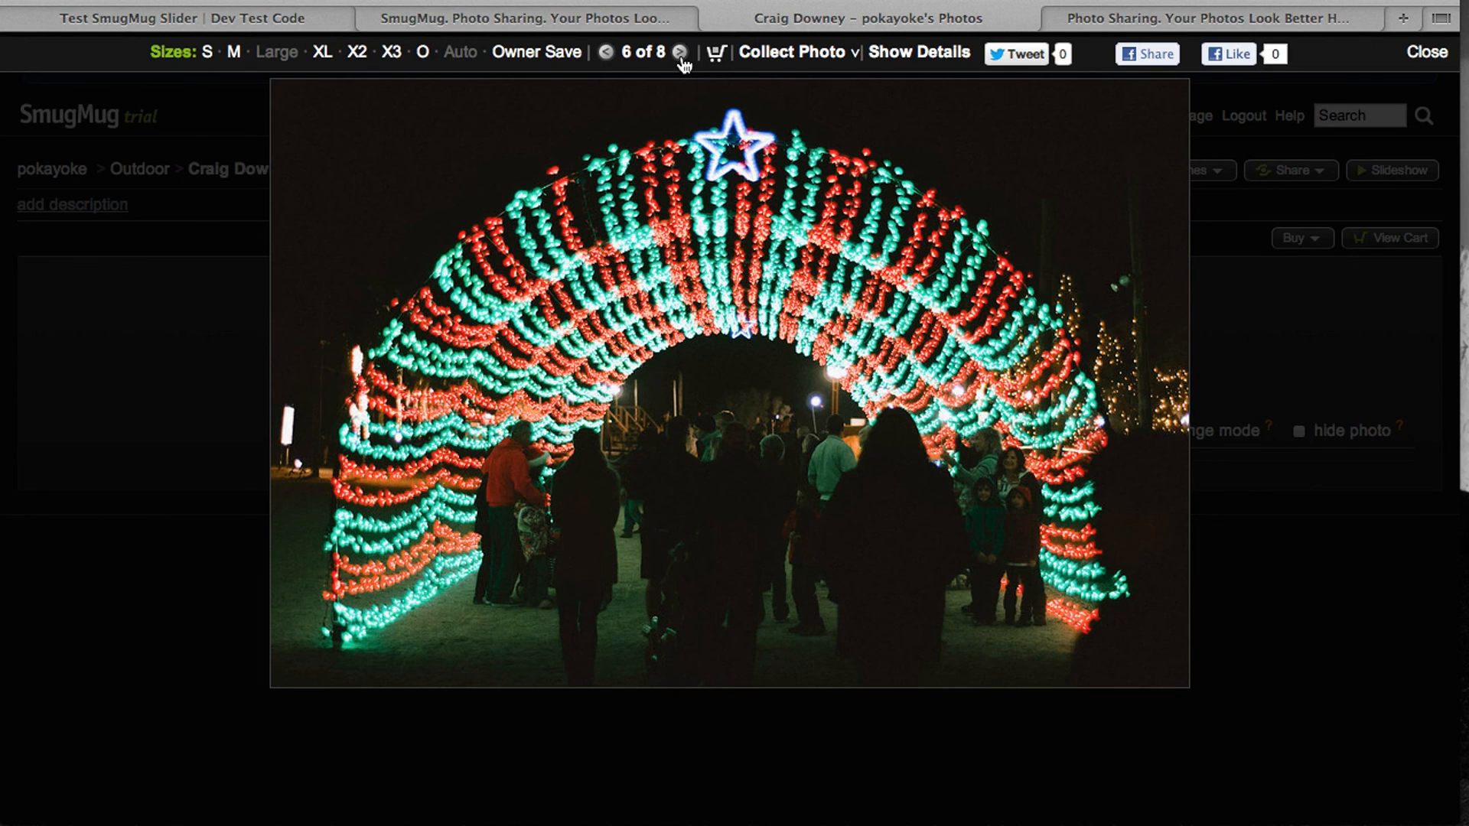